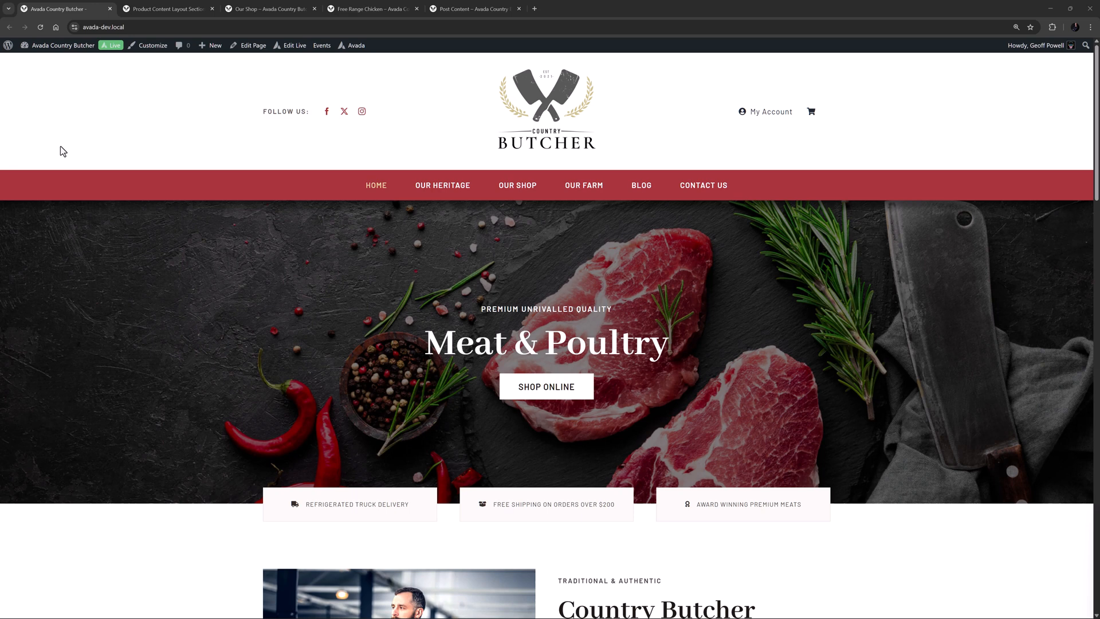
{"action": "mouse_move", "coordinate": [67, 148]}
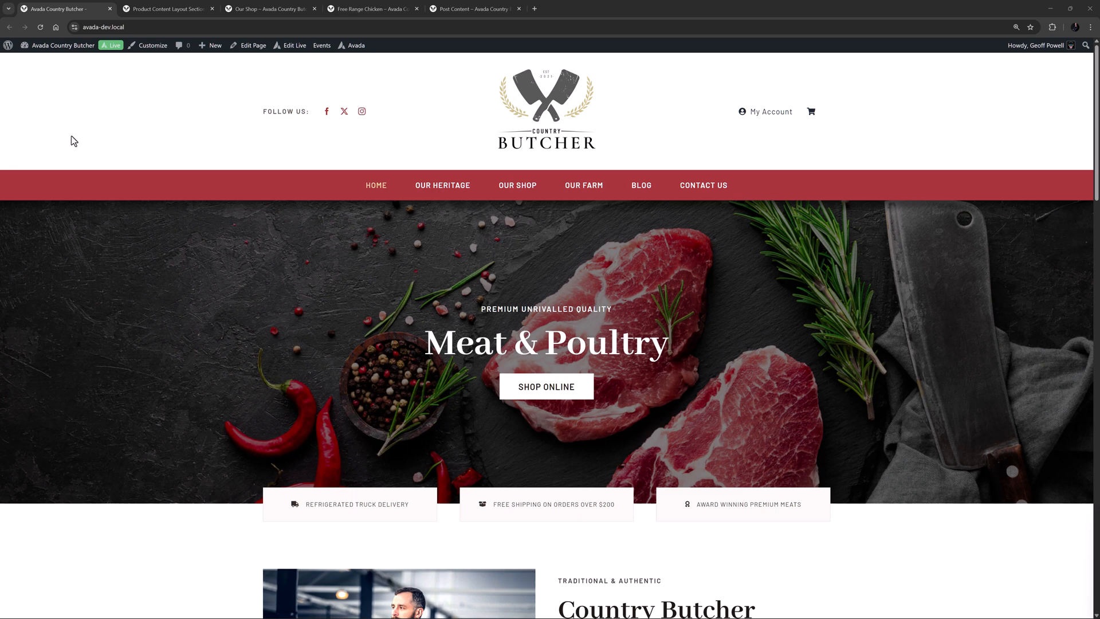
{"action": "mouse_move", "coordinate": [80, 136]}
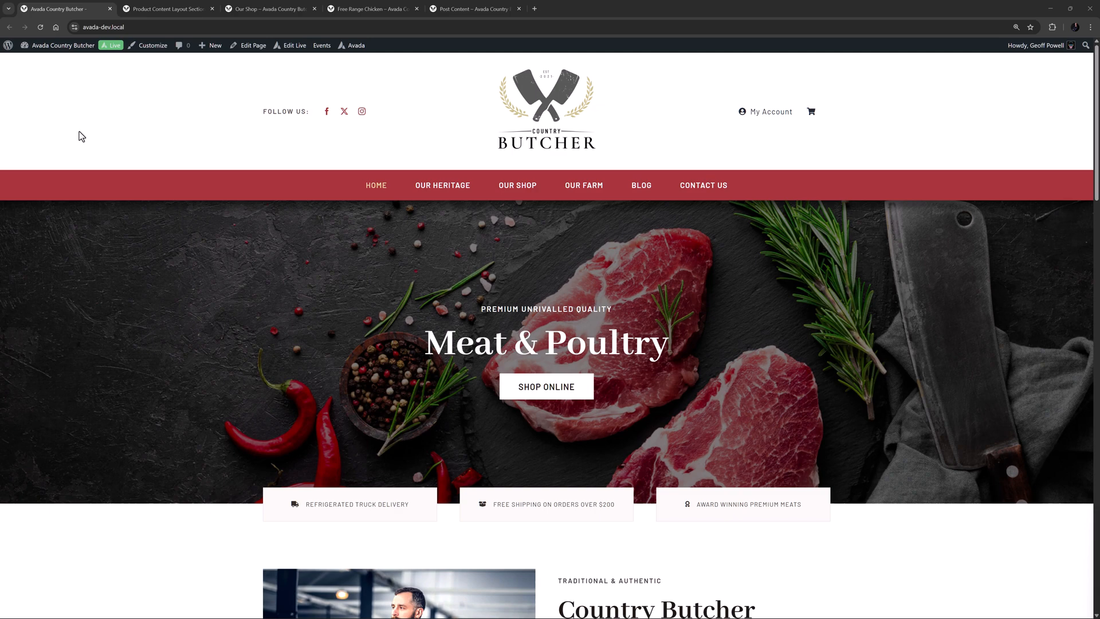
Step: Bring up the inline element choices inside the product's 'sold times' sentence
{"action": "left_click", "coordinate": [166, 8]}
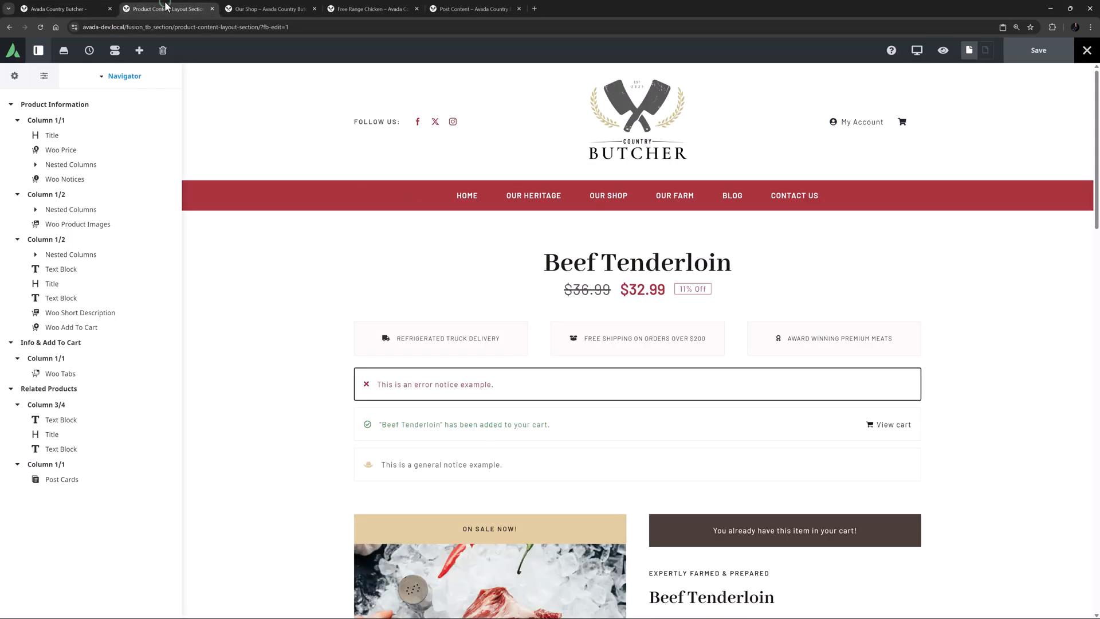
{"action": "scroll", "scroll_direction": "down", "scroll_amount": 3}
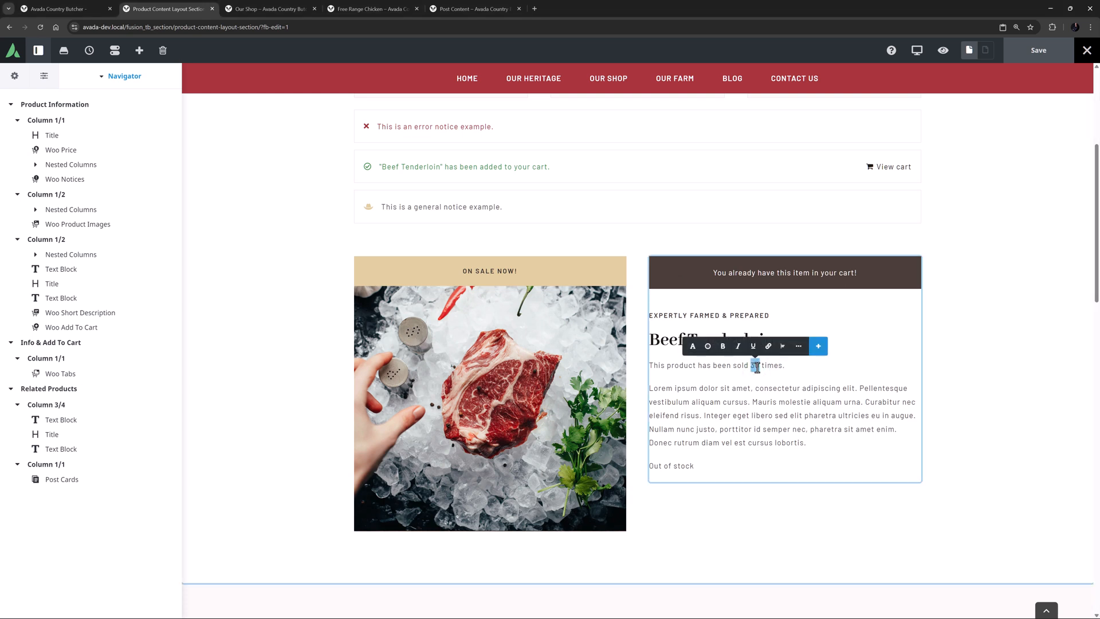
{"action": "left_click", "coordinate": [817, 346]}
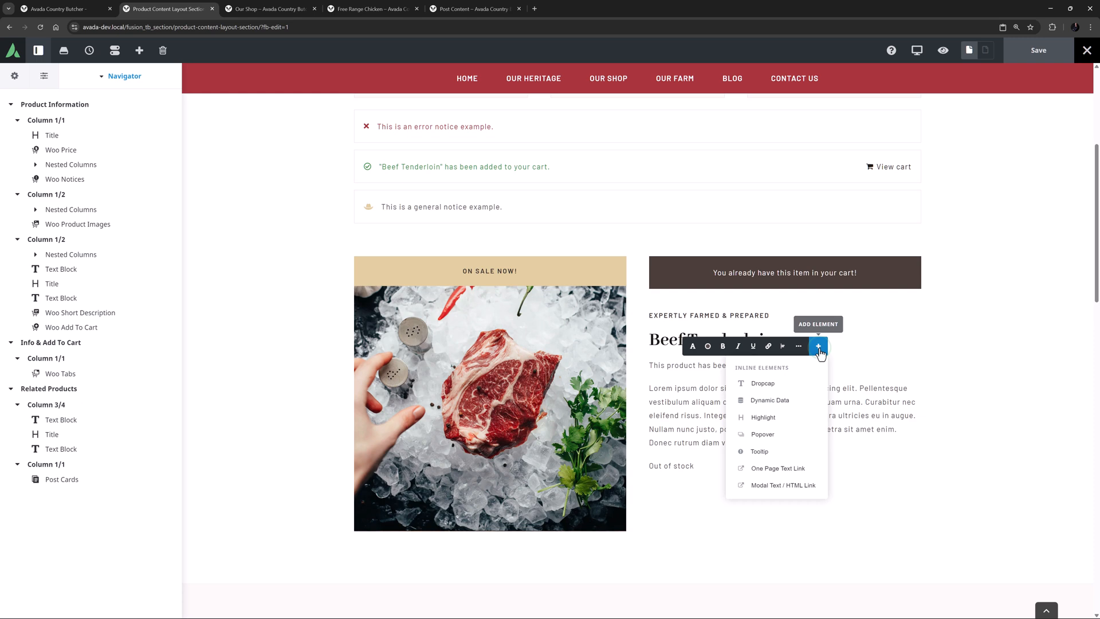
{"action": "mouse_move", "coordinate": [769, 399]}
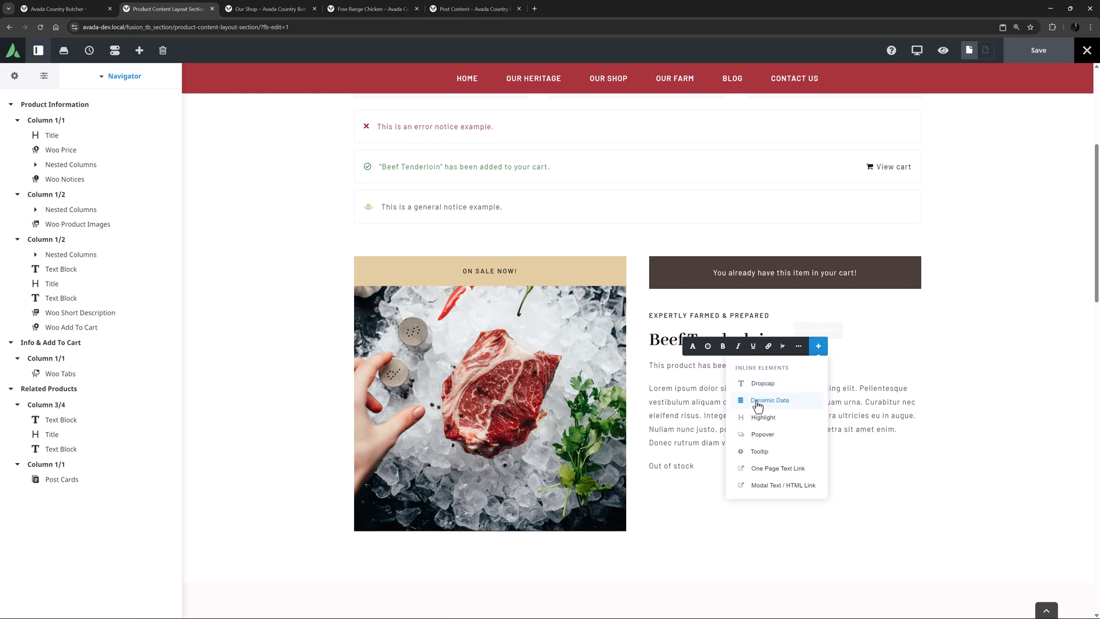
Step: Insert Dynamic Data in the sentence and set its source to Product Total Sales
{"action": "left_click", "coordinate": [768, 400]}
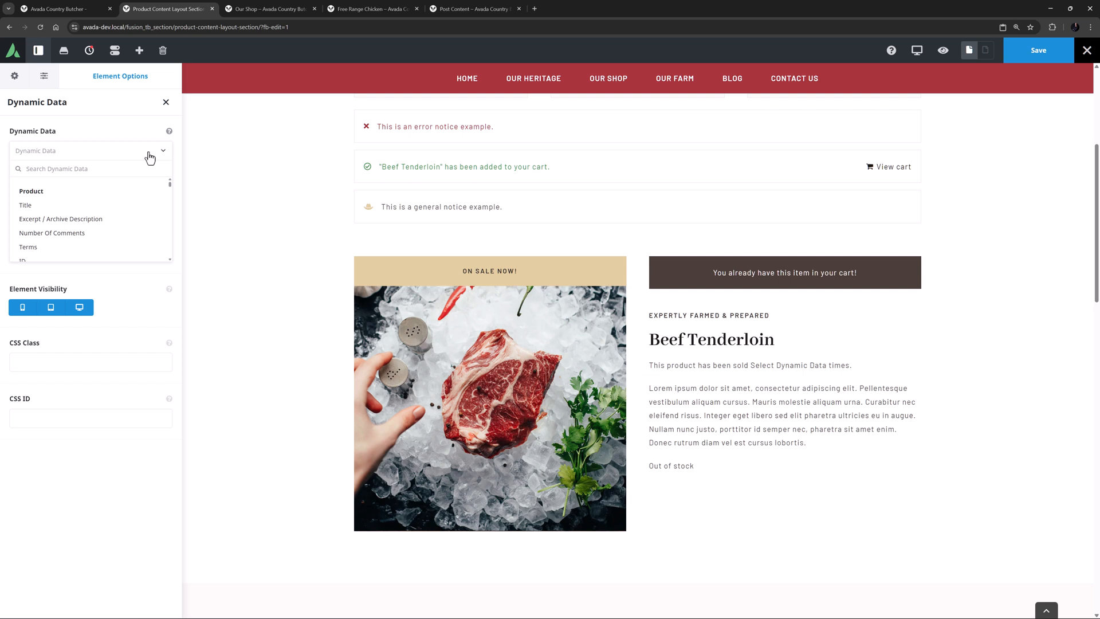
{"action": "mouse_move", "coordinate": [158, 154]}
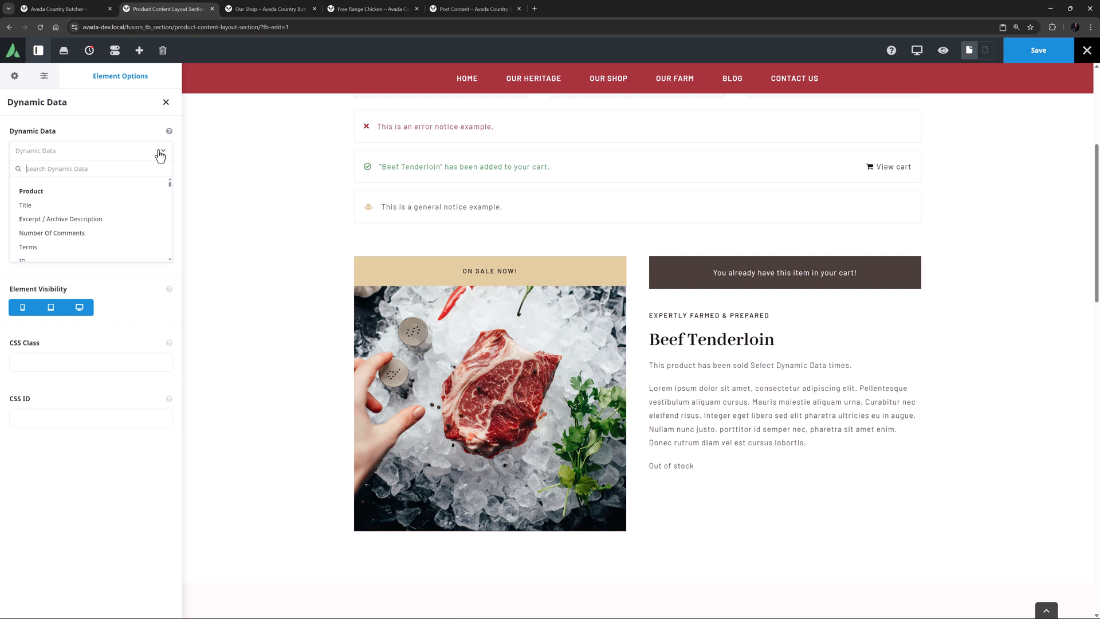
{"action": "scroll", "scroll_direction": "down", "scroll_amount": 3}
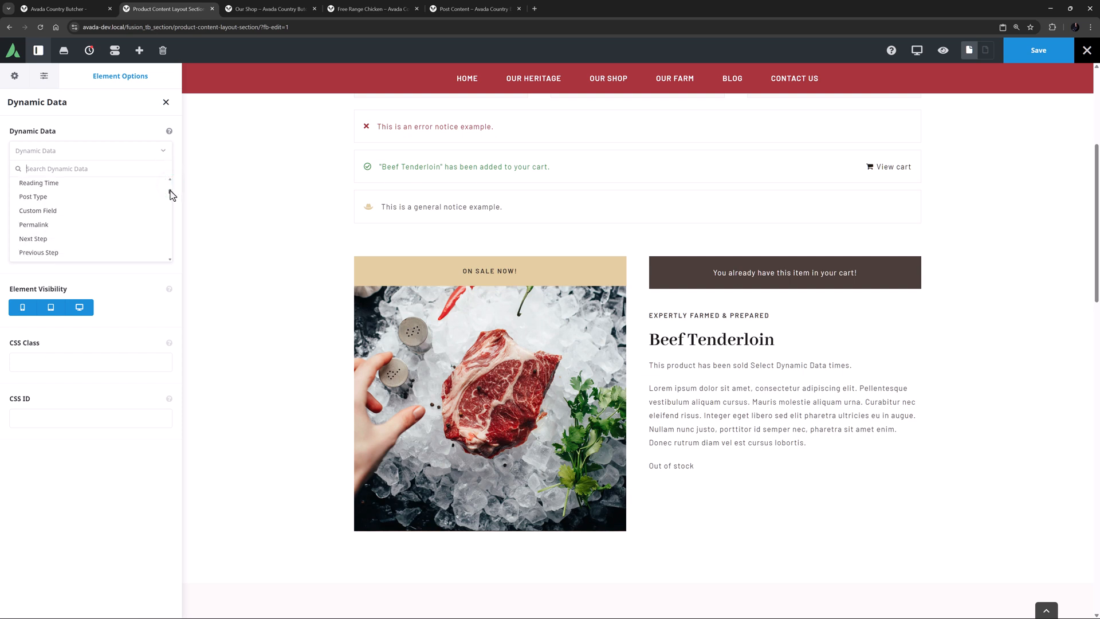
{"action": "scroll", "scroll_direction": "down", "scroll_amount": 3}
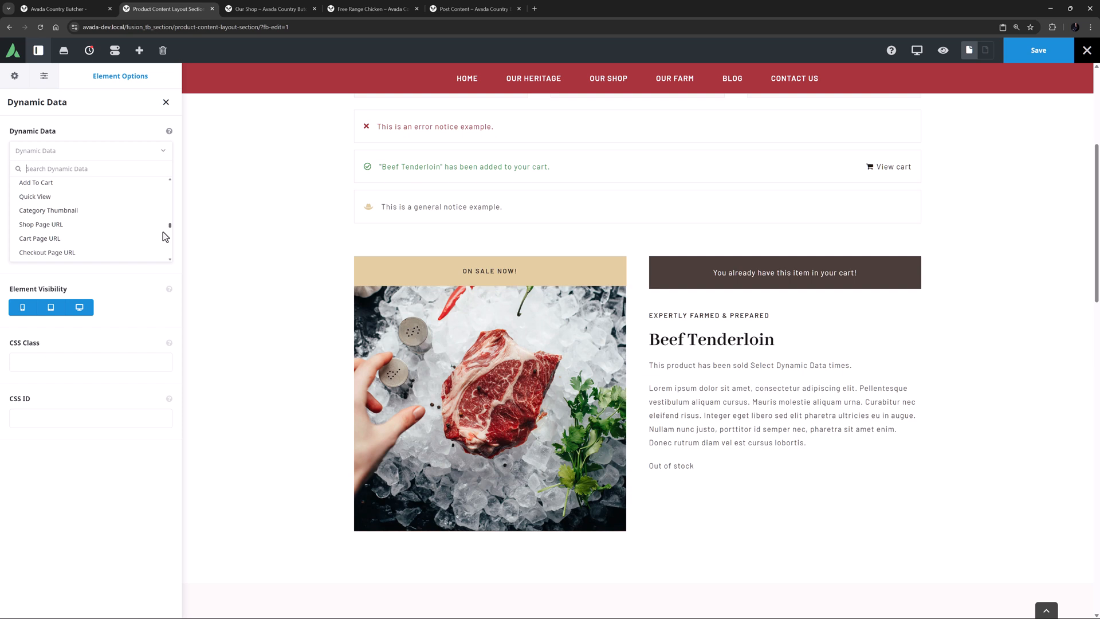
{"action": "scroll", "scroll_direction": "down", "scroll_amount": 3}
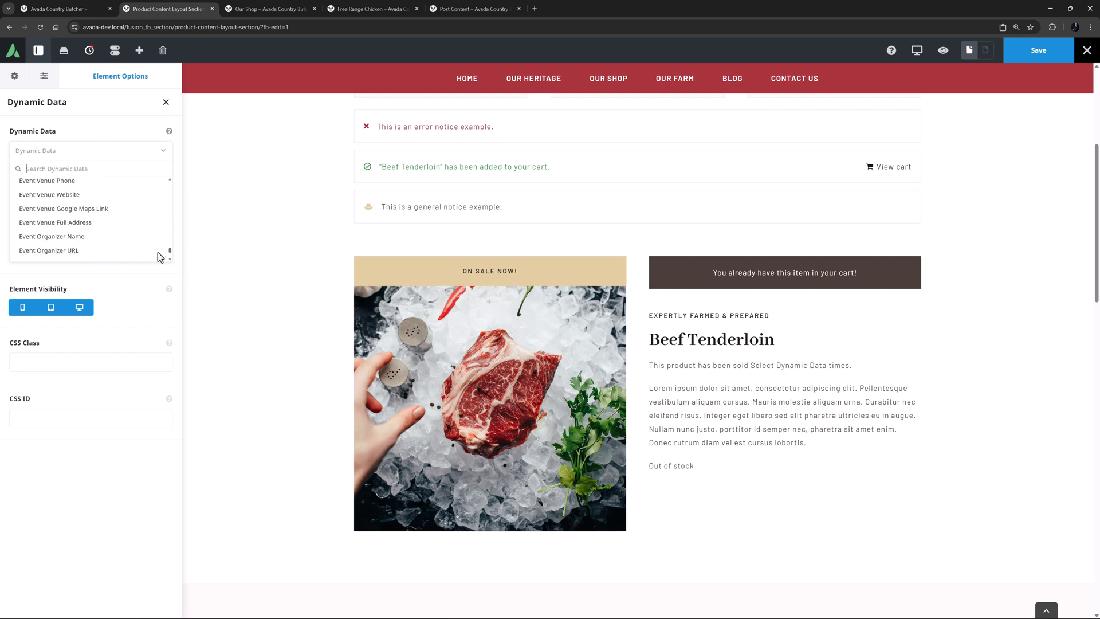
{"action": "scroll", "scroll_direction": "down", "scroll_amount": 3}
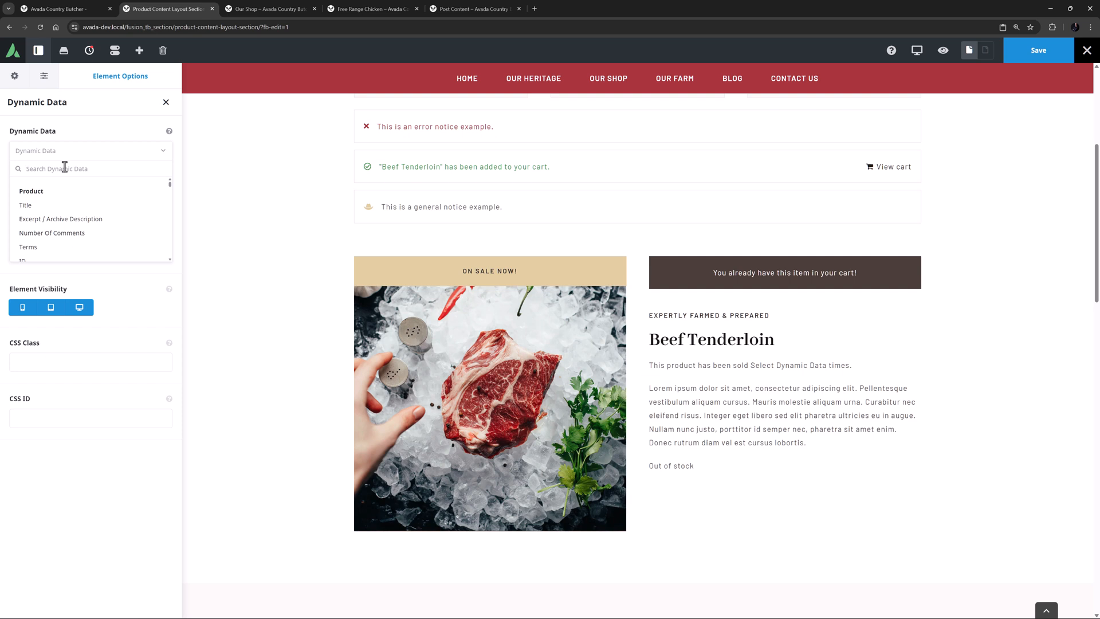
{"action": "type", "text": "product"}
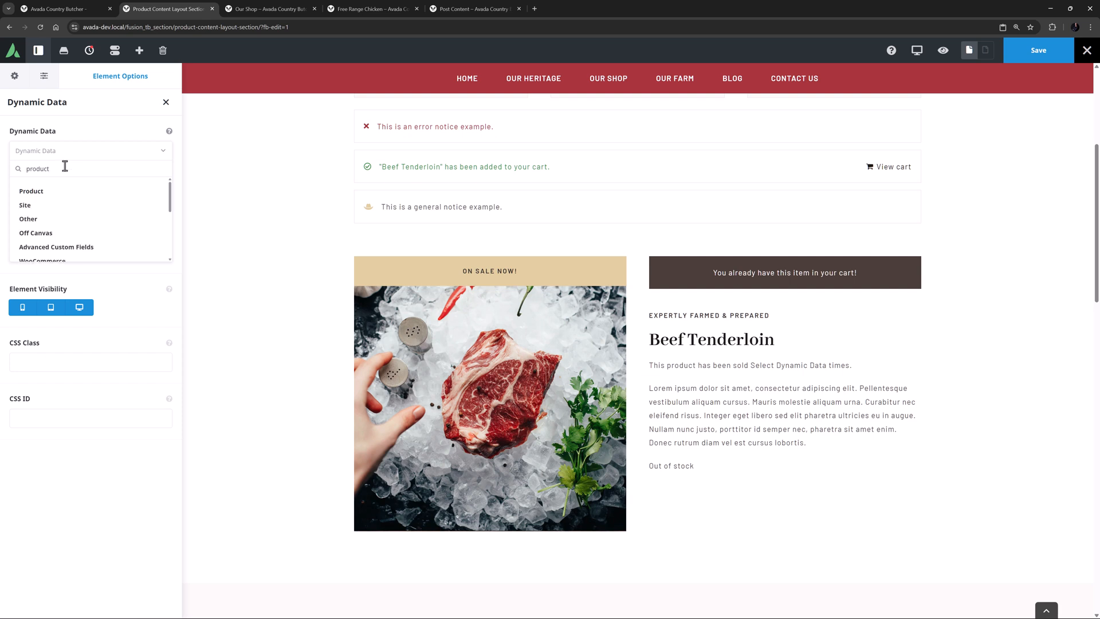
{"action": "left_click", "coordinate": [45, 191]}
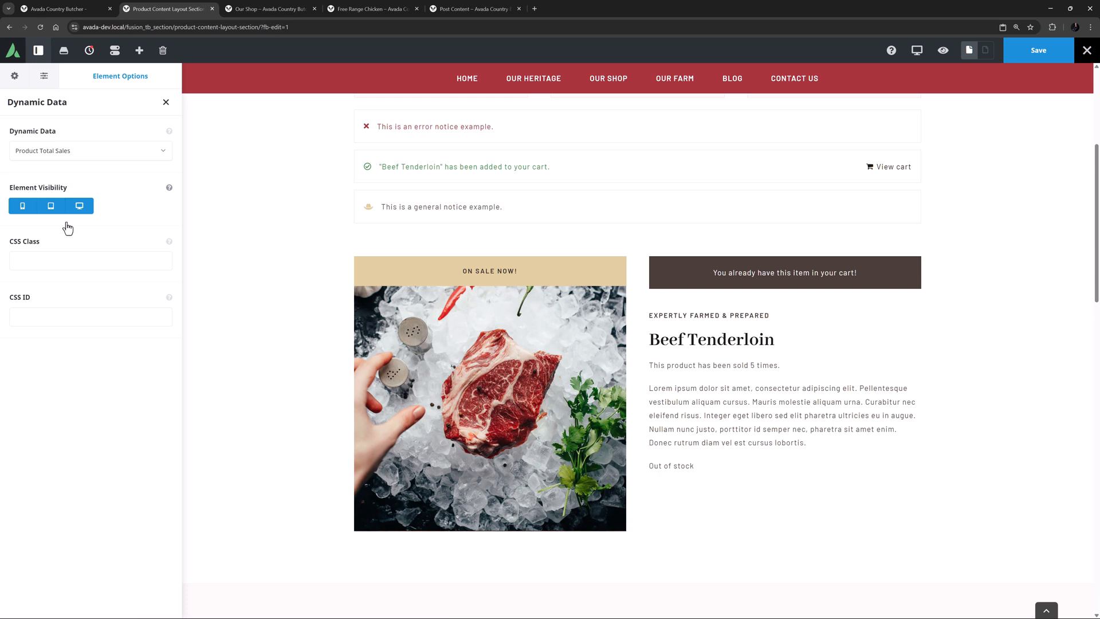
{"action": "mouse_move", "coordinate": [121, 230]}
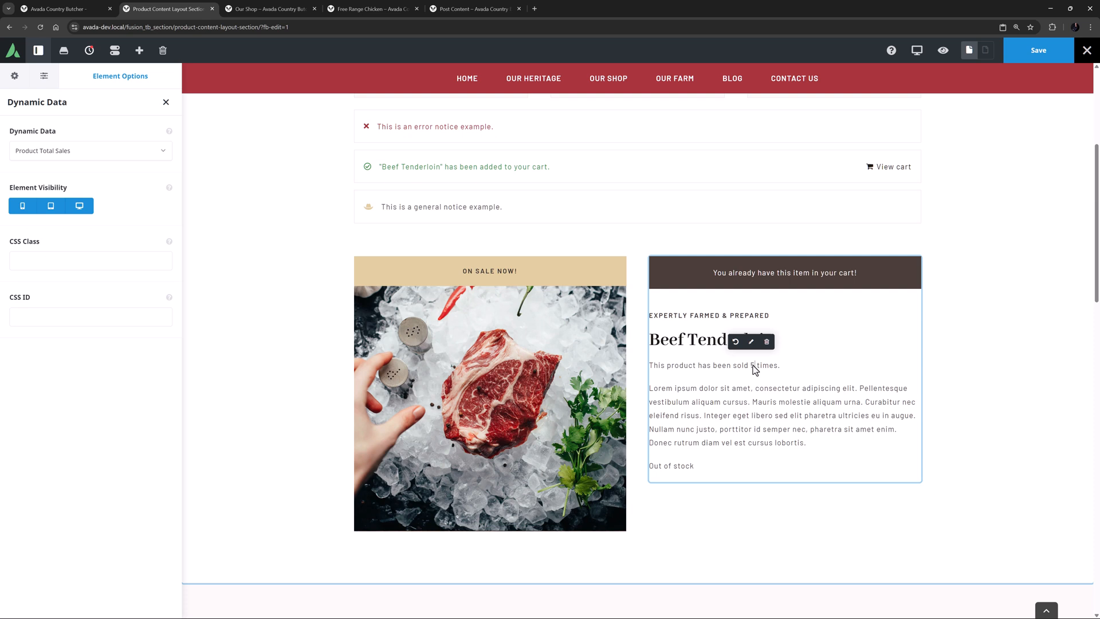
Step: Remove the dynamic sales count, then re-add it as Product Total Sales
{"action": "left_click", "coordinate": [43, 76]}
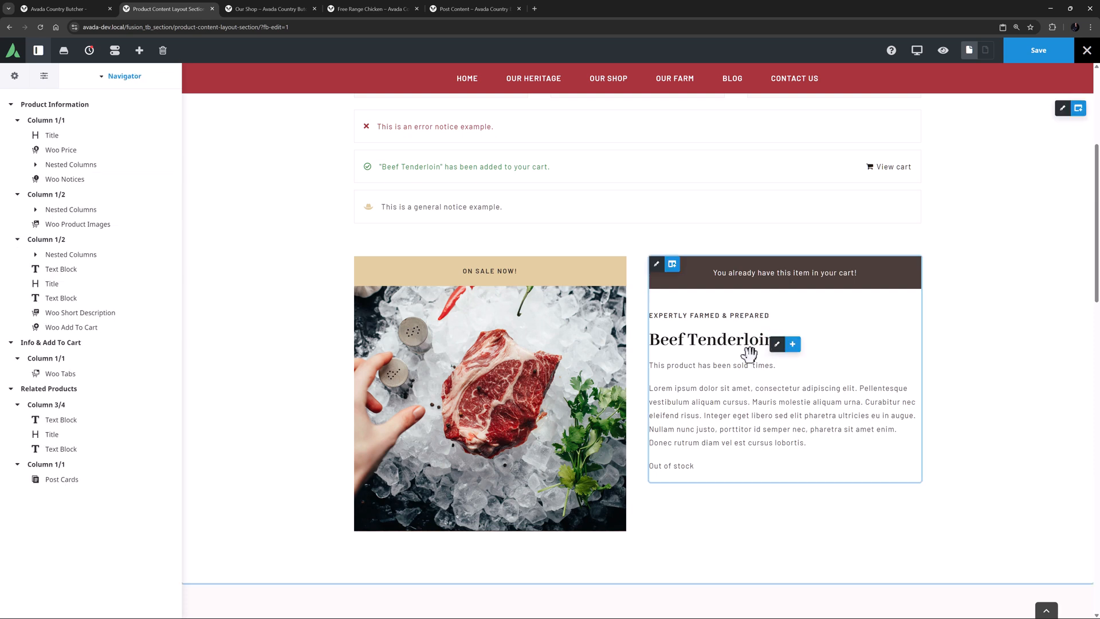
{"action": "mouse_move", "coordinate": [748, 364]}
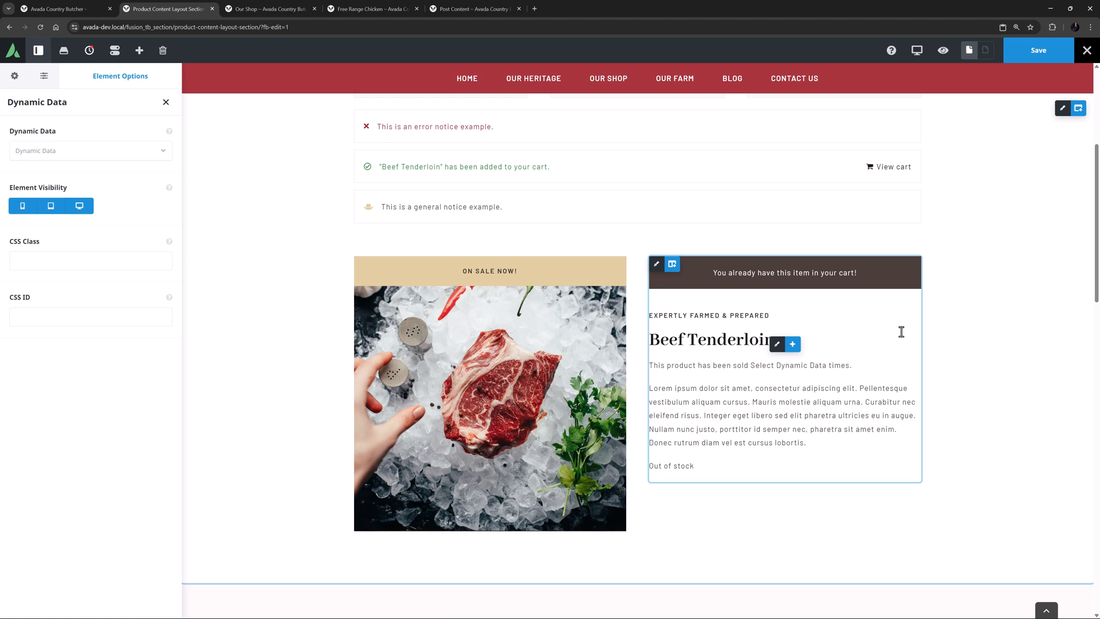
{"action": "left_click", "coordinate": [90, 150]}
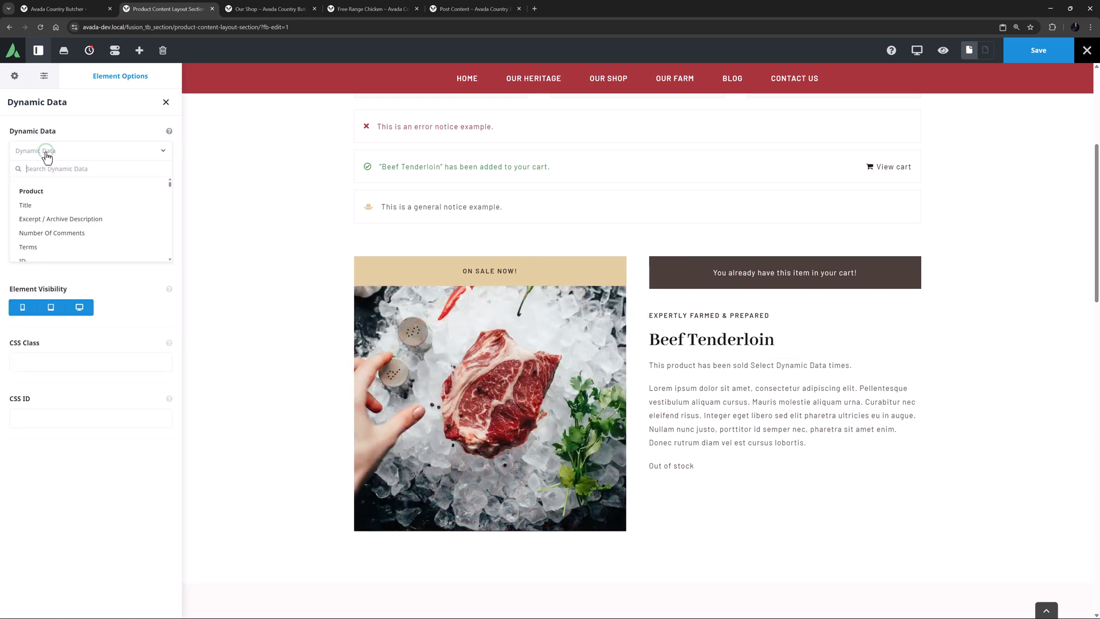
{"action": "type", "text": "product"}
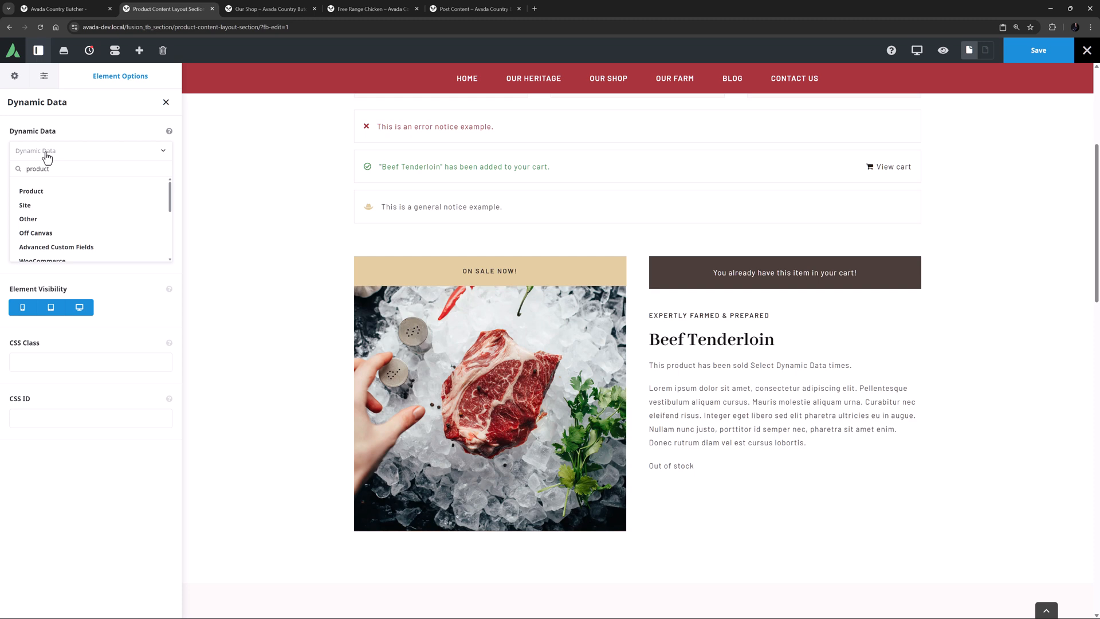
{"action": "left_click", "coordinate": [31, 191]}
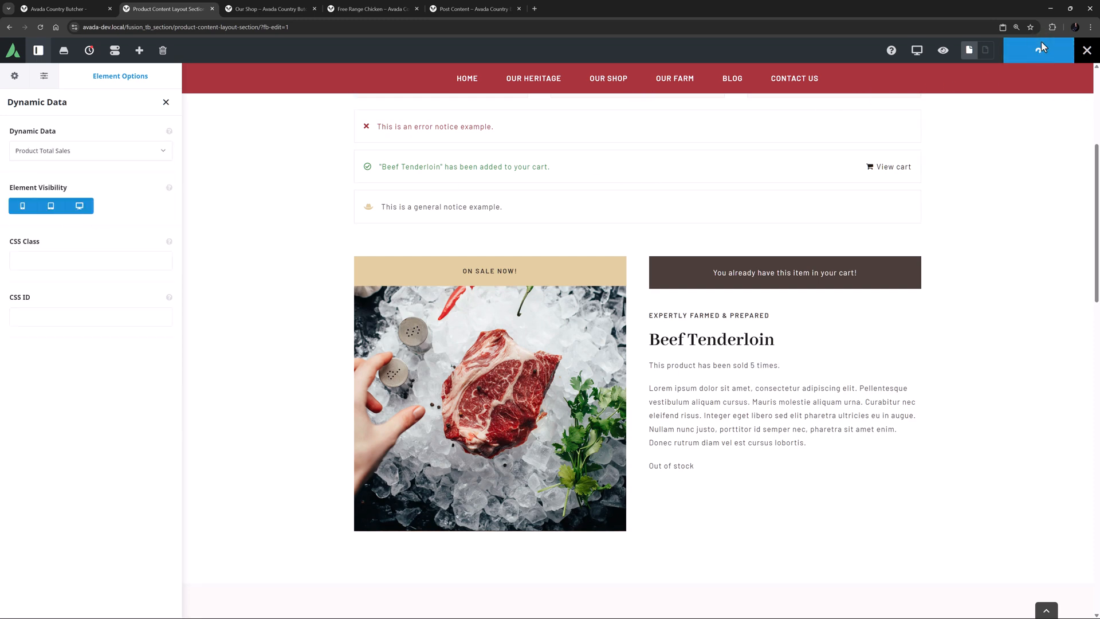
Step: Save the layout, check Chicken Fillet shows 'sold 30 times', then move to the Post Content layout
{"action": "left_click", "coordinate": [270, 8]}
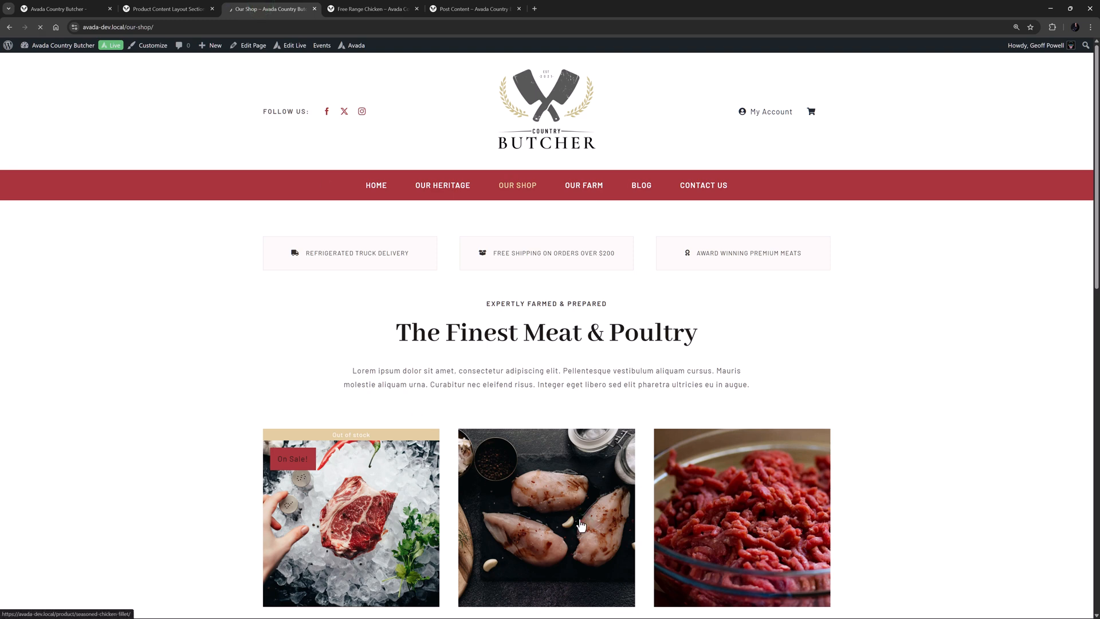
{"action": "left_click", "coordinate": [545, 518]}
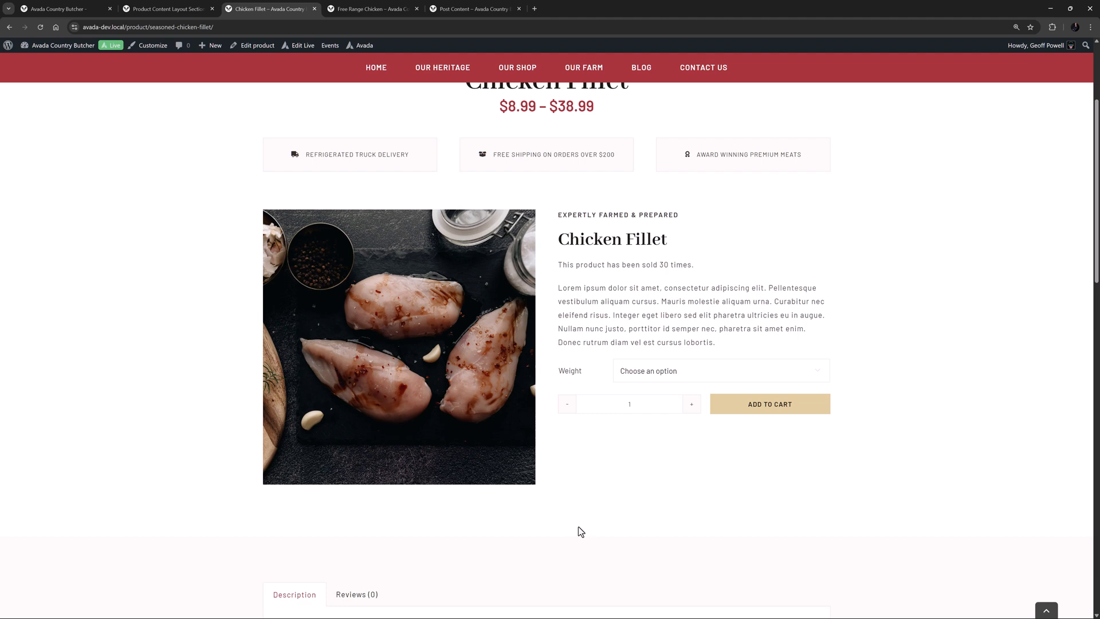
{"action": "left_click", "coordinate": [372, 8]}
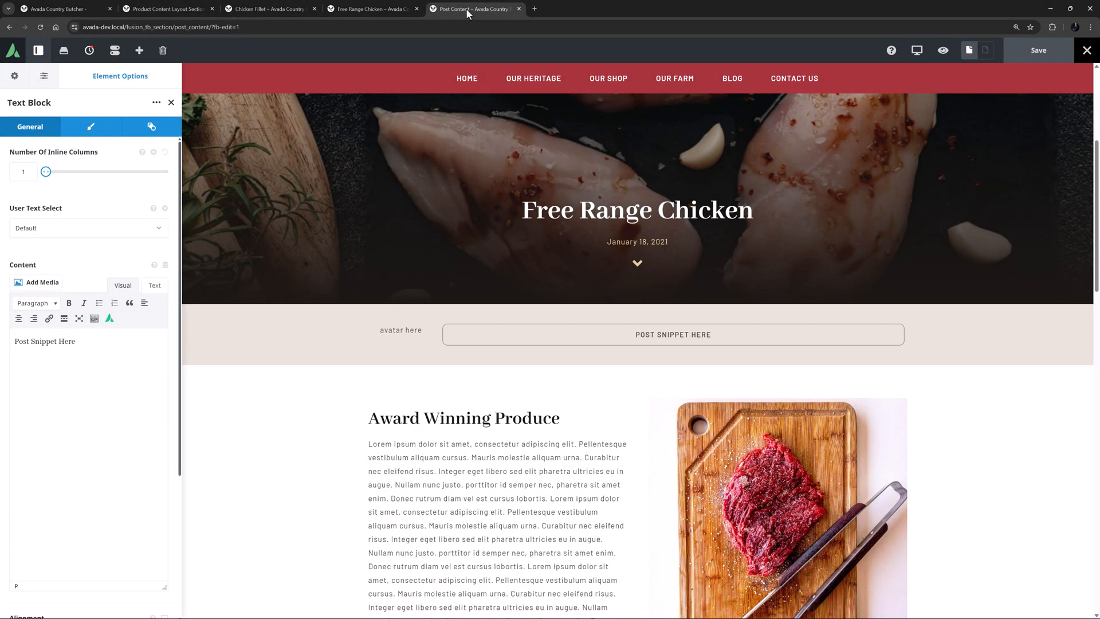
Step: Replace the snippet placeholder with the 'was written by … published on …' sentence and pull in the post title
{"action": "triple_click", "coordinate": [45, 341]}
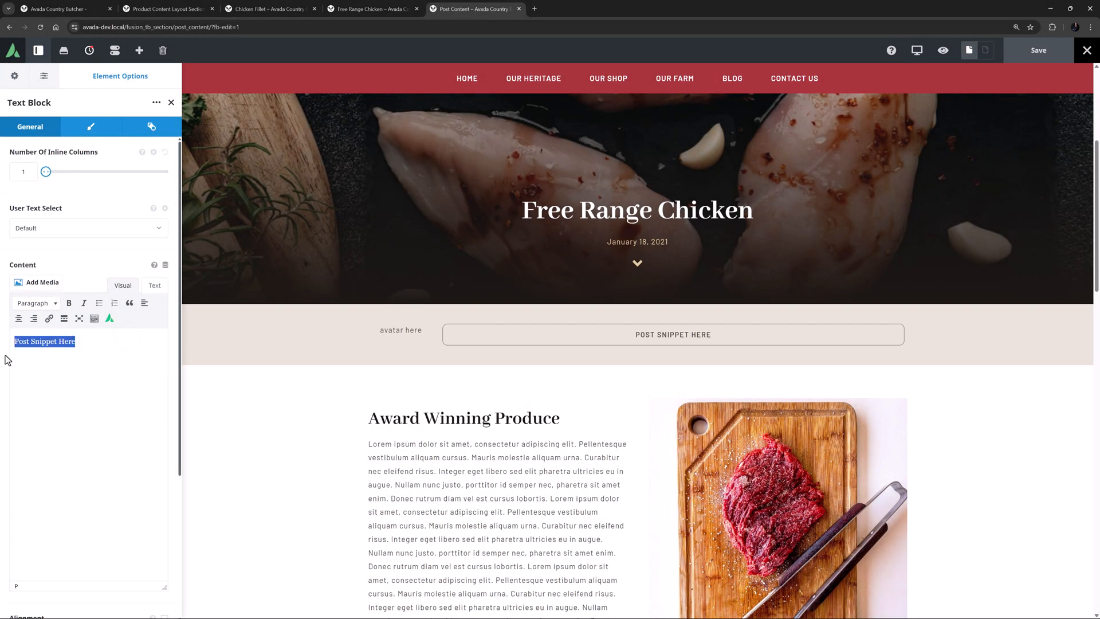
{"action": "type", "text": "\"\" was written by  and was published on . It belongs in the  category, and It will take approximately  minutes to read."}
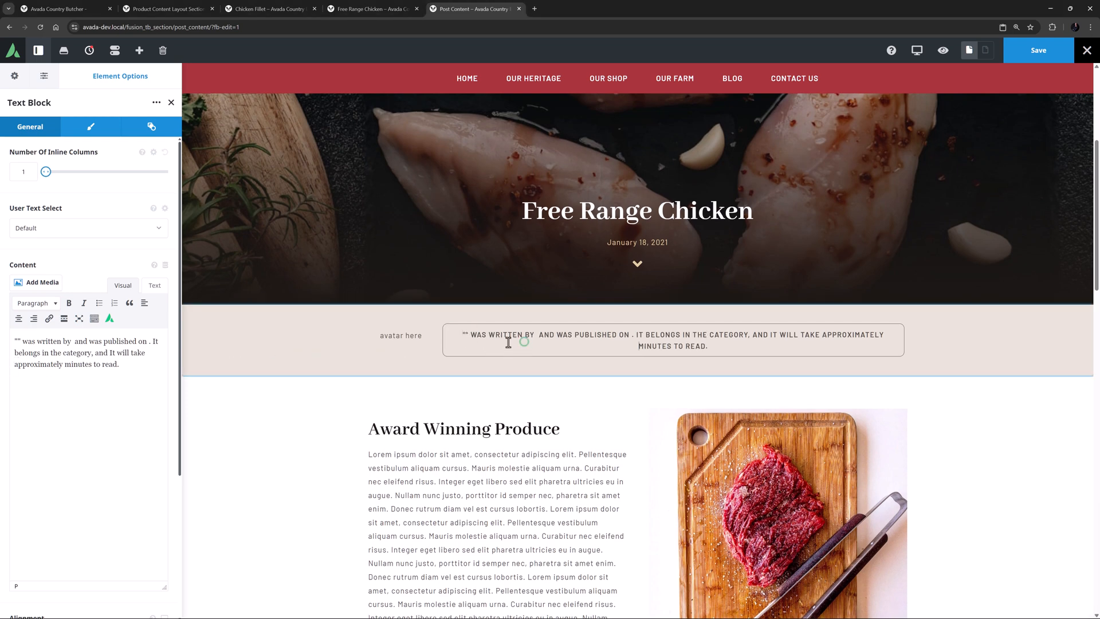
{"action": "mouse_move", "coordinate": [514, 307]}
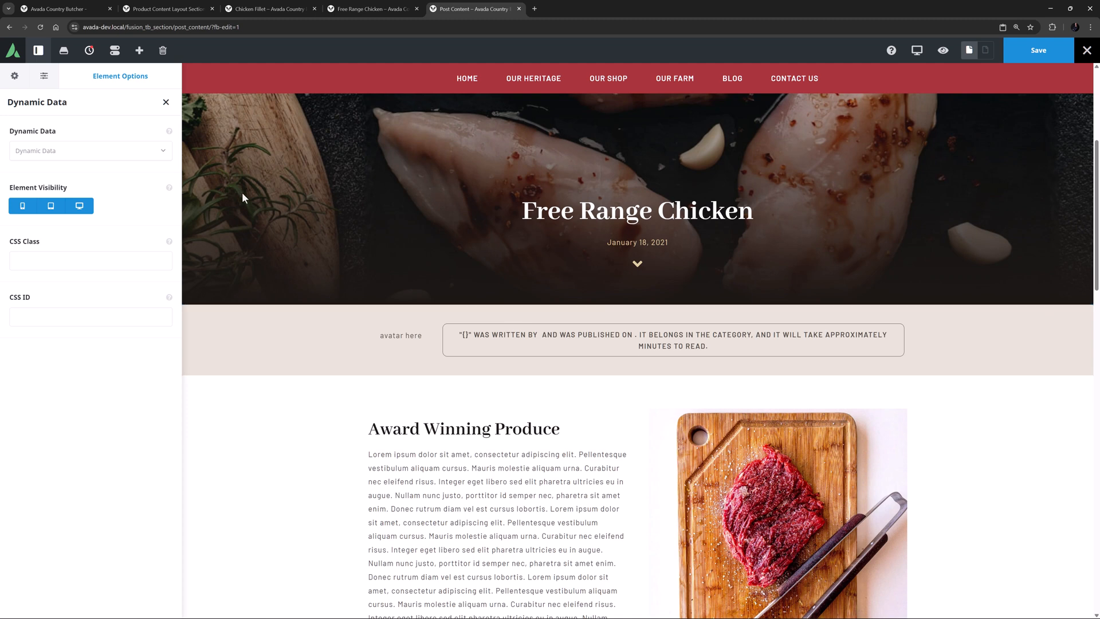
{"action": "left_click", "coordinate": [89, 150]}
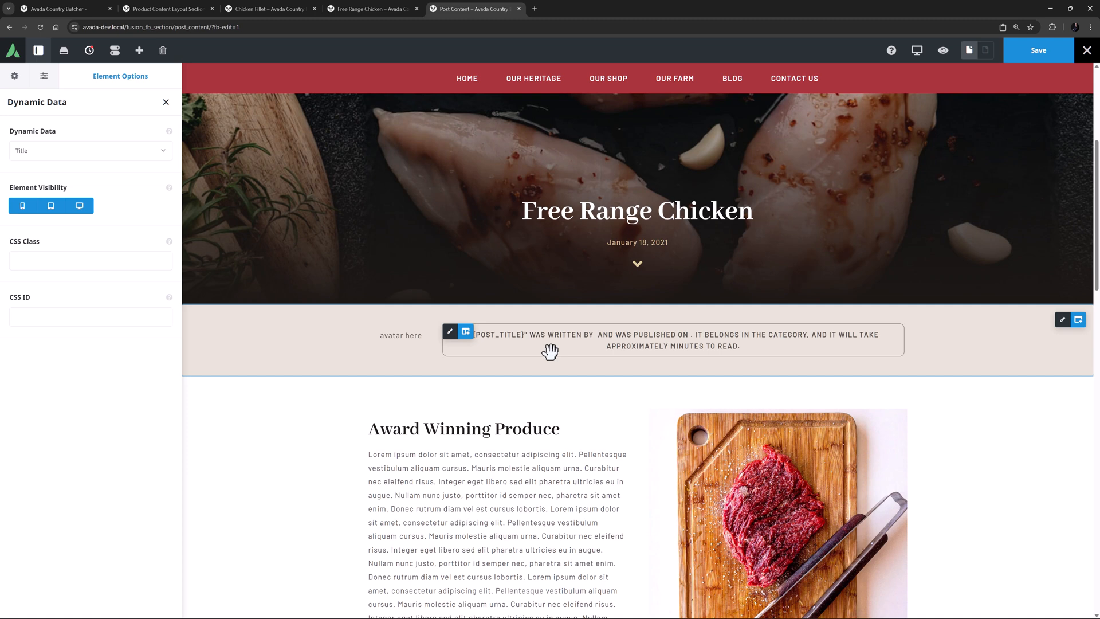
{"action": "mouse_move", "coordinate": [133, 198]}
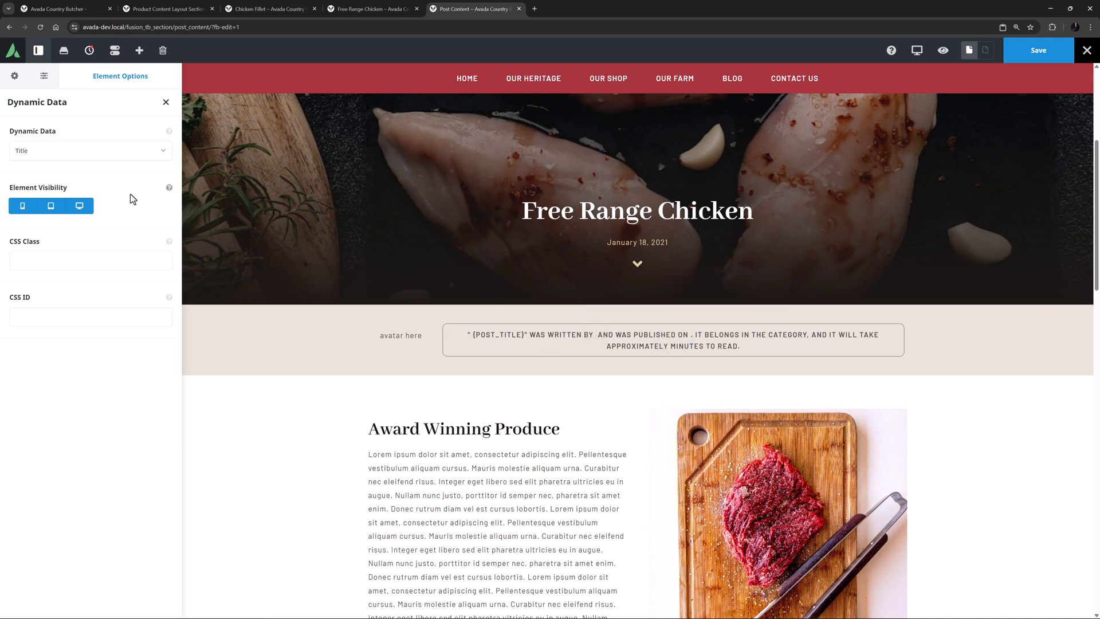
Step: Add a dynamic field after 'written by' set to Author Name
{"action": "left_click", "coordinate": [90, 150]}
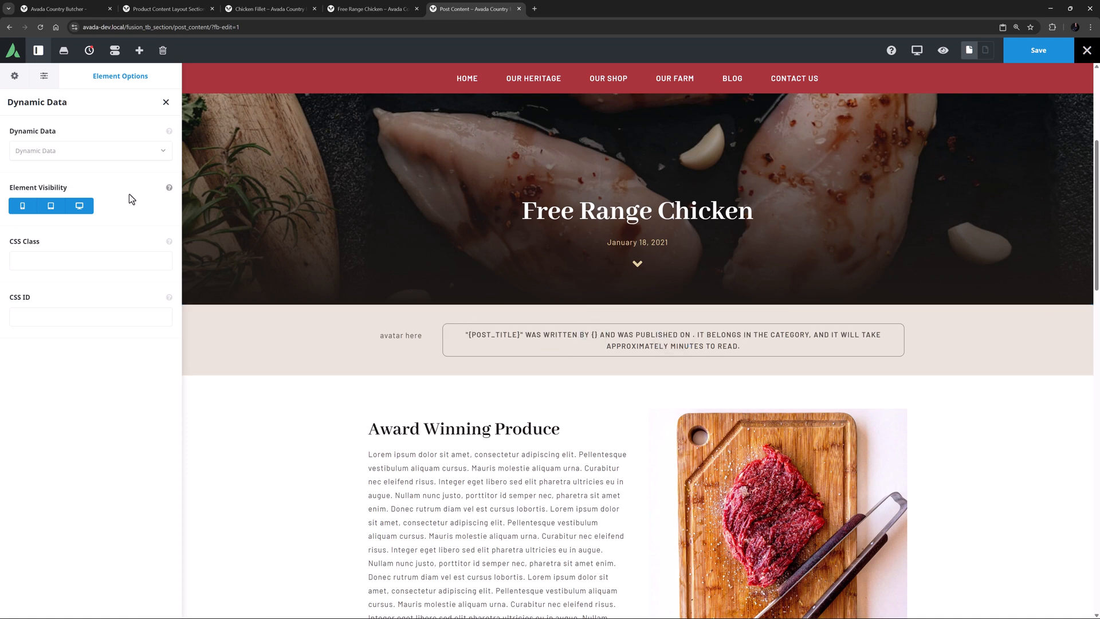
{"action": "left_click", "coordinate": [89, 150]}
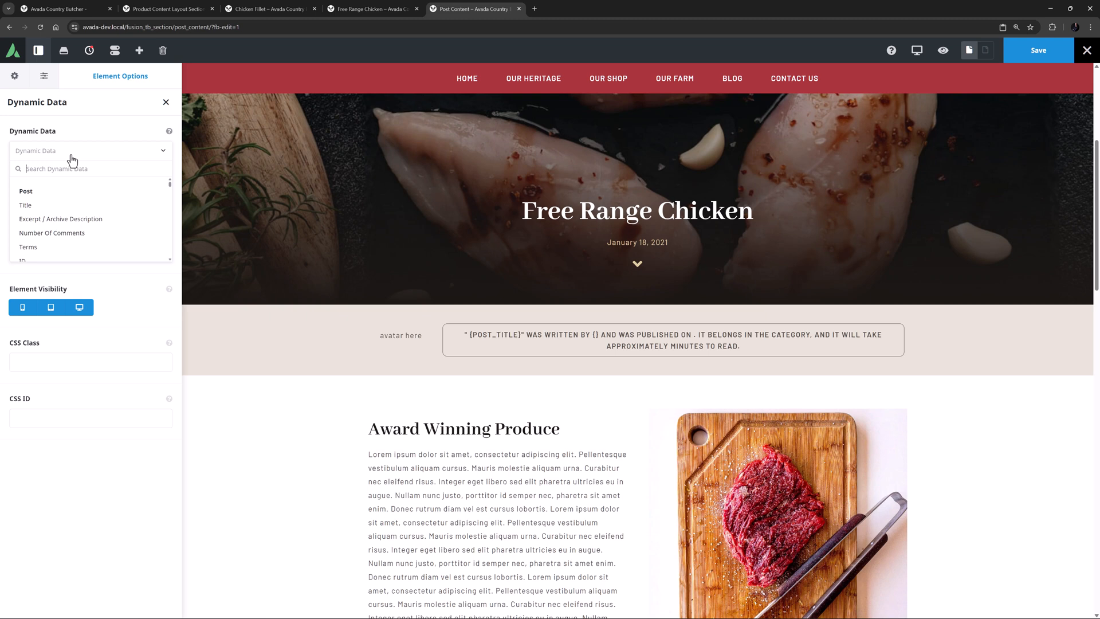
{"action": "type", "text": "Author"}
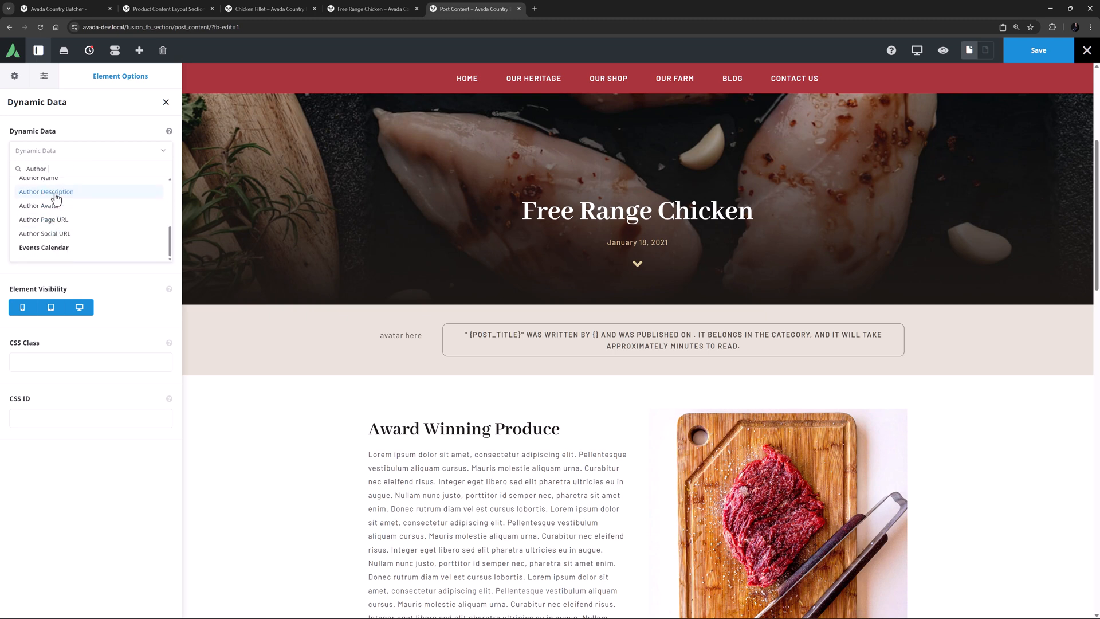
{"action": "left_click", "coordinate": [39, 178]}
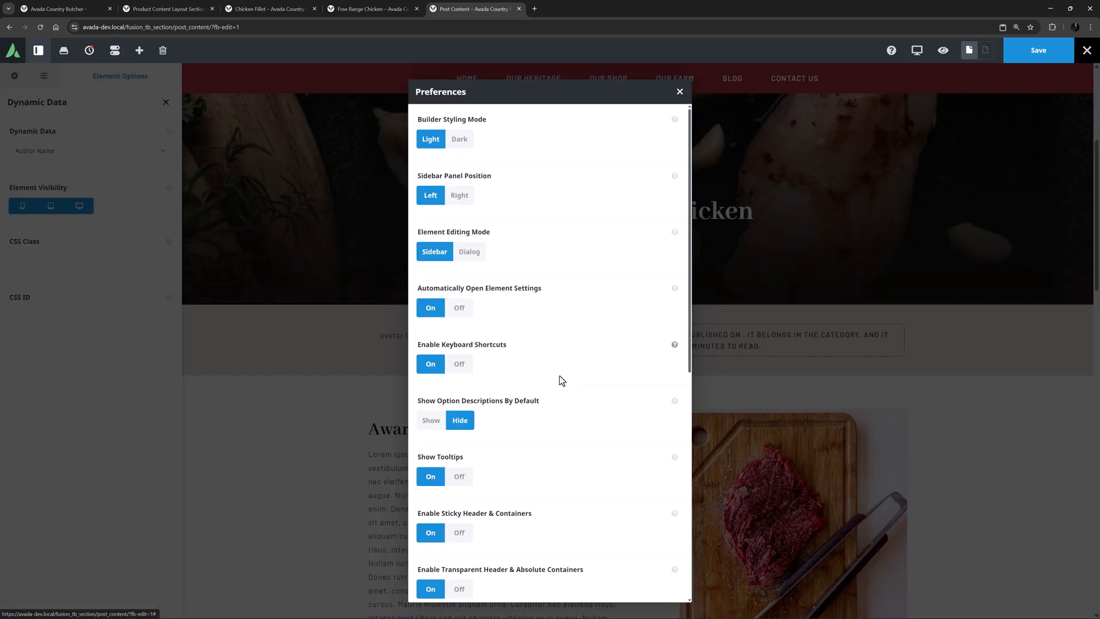
Step: Set Enable Preview for Inline Dynamic Data to Editing in Preferences
{"action": "scroll", "scroll_direction": "down", "scroll_amount": 3}
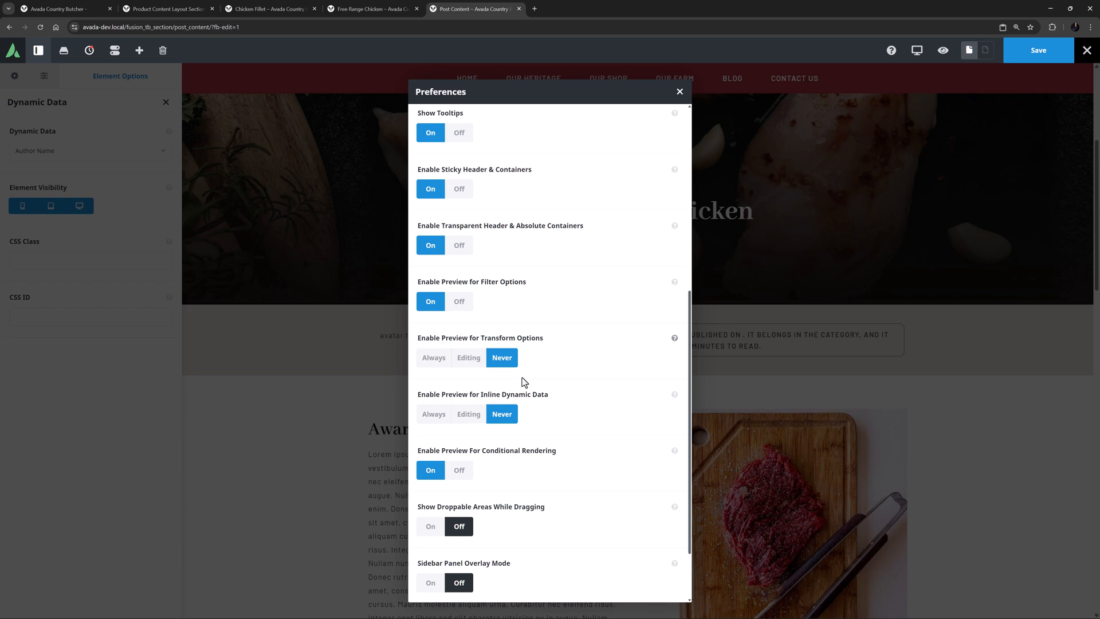
{"action": "mouse_move", "coordinate": [468, 413]}
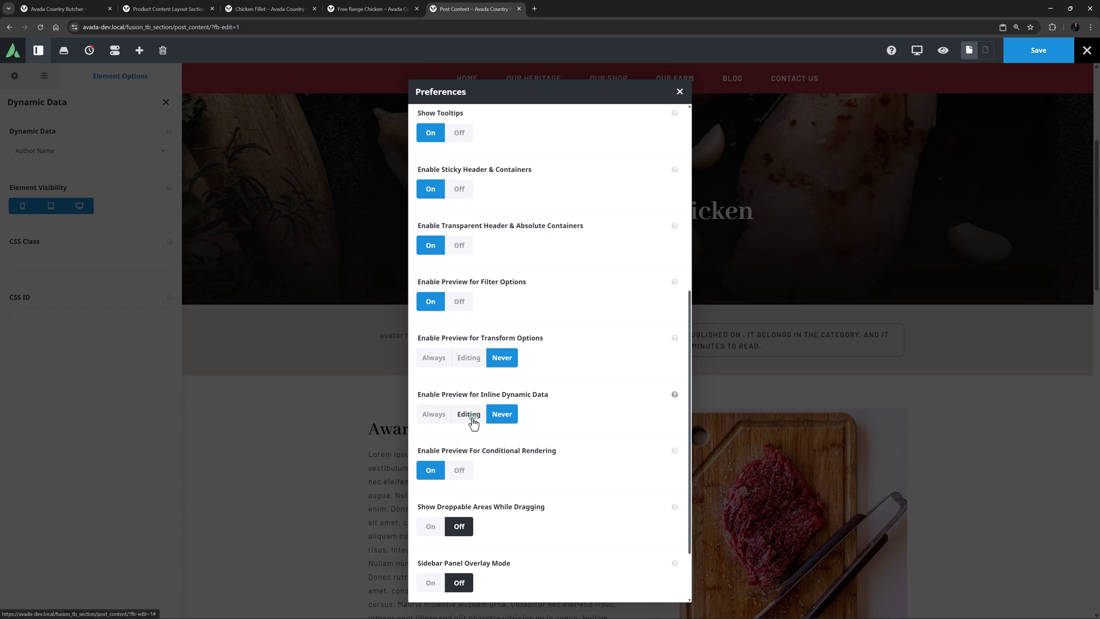
{"action": "left_click", "coordinate": [679, 92]}
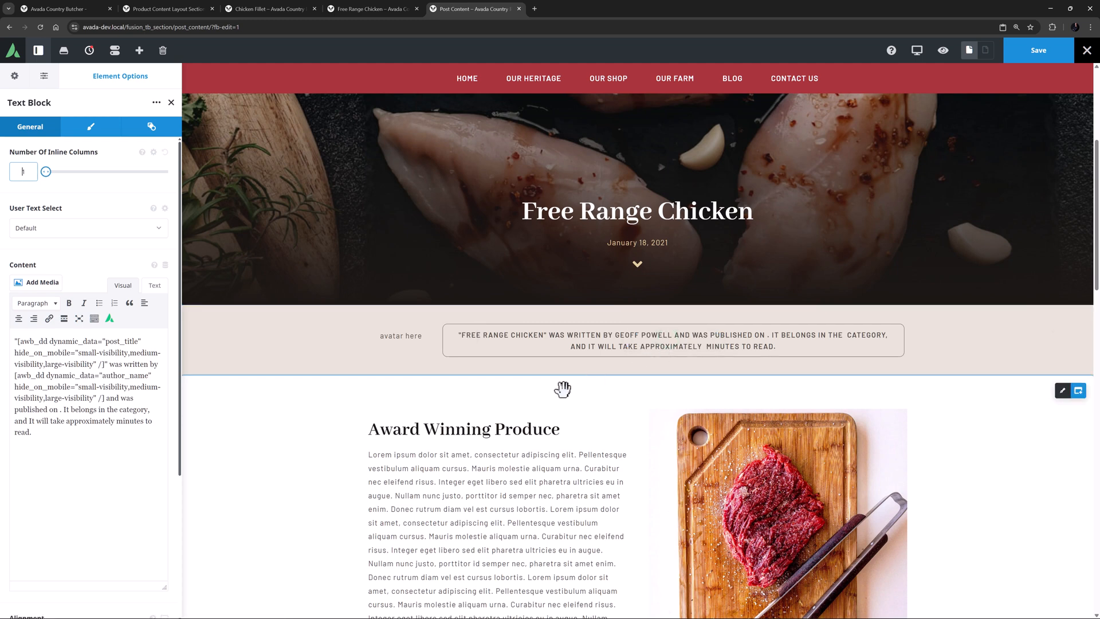
{"action": "mouse_move", "coordinate": [568, 386]}
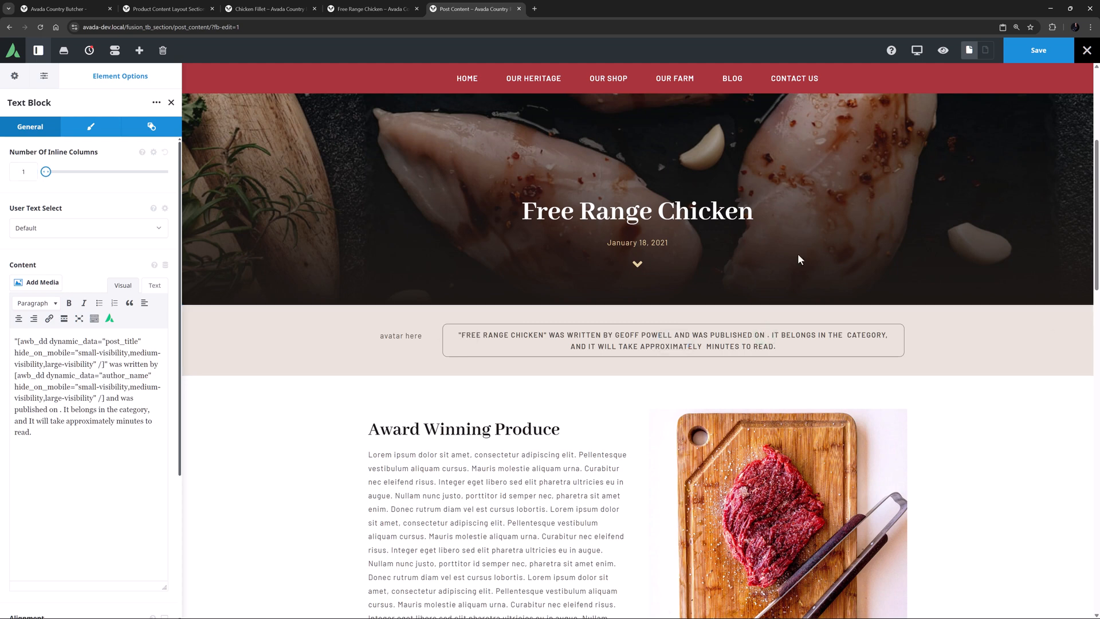
Step: Add dynamic Post Date, Terms with Categories taxonomy, and Post Reading Time to the sentence
{"action": "left_click", "coordinate": [150, 128]}
{"action": "type", "text": "Post"}
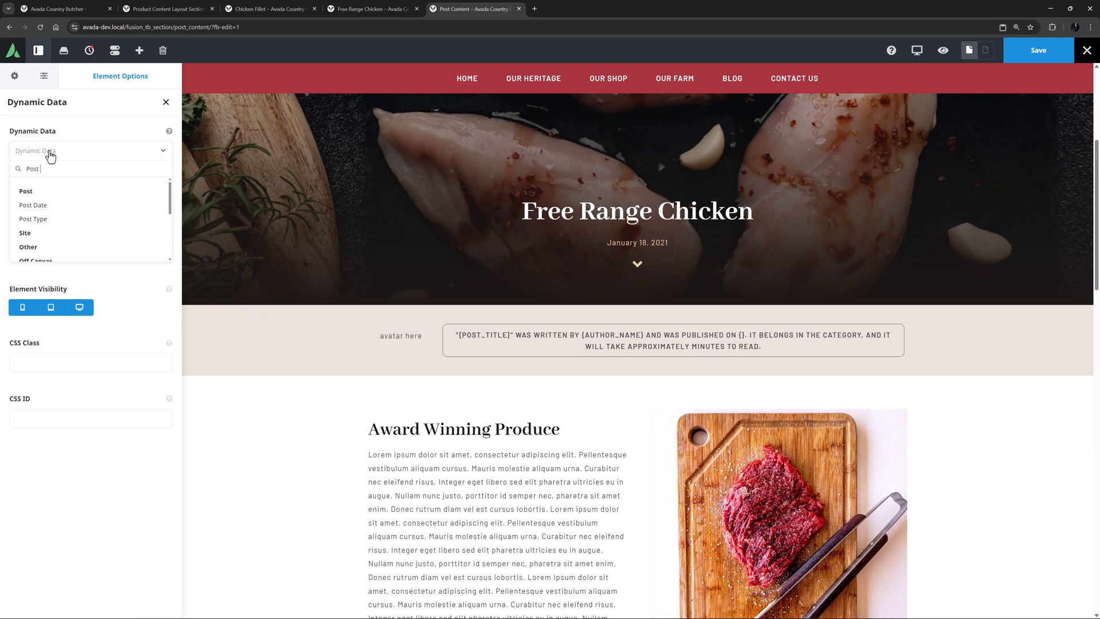
{"action": "left_click", "coordinate": [32, 205]}
{"action": "type", "text": "ter"}
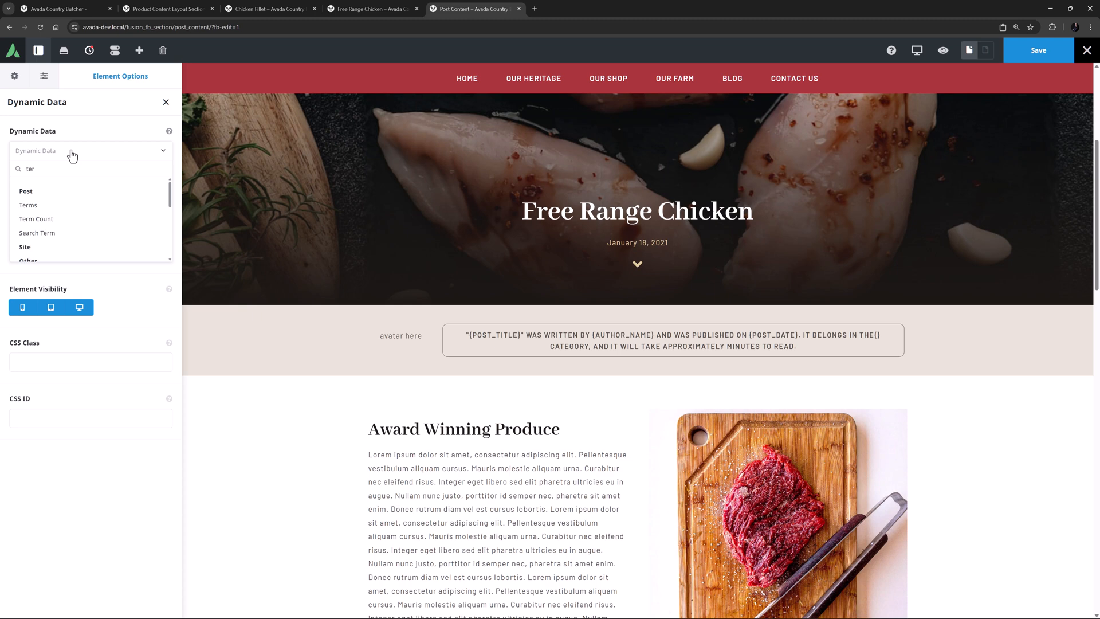
{"action": "left_click", "coordinate": [37, 205]}
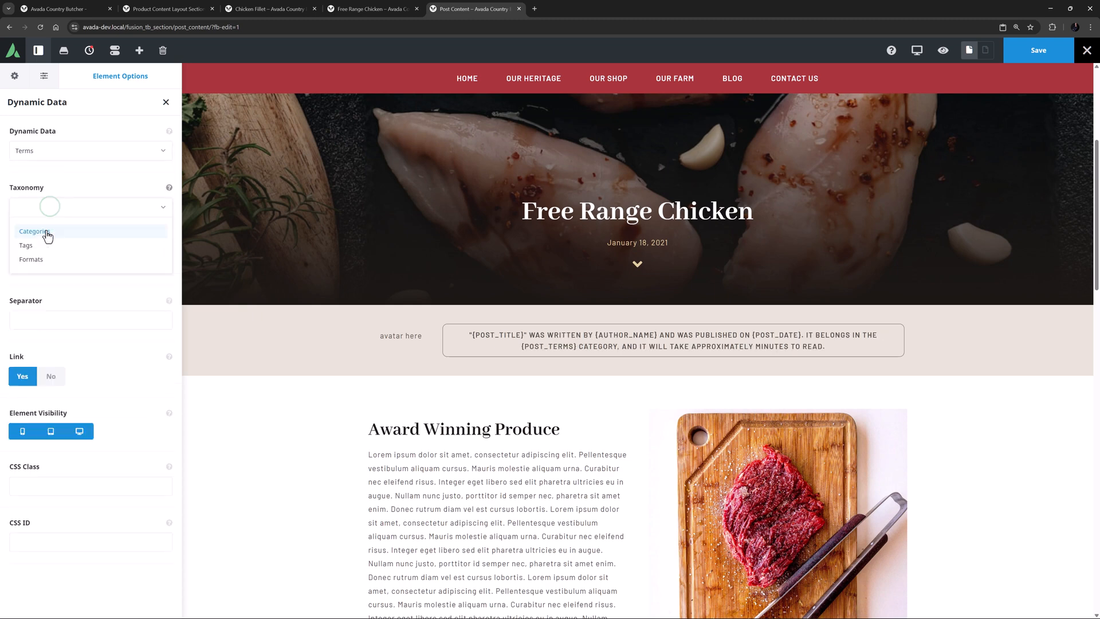
{"action": "left_click", "coordinate": [33, 230]}
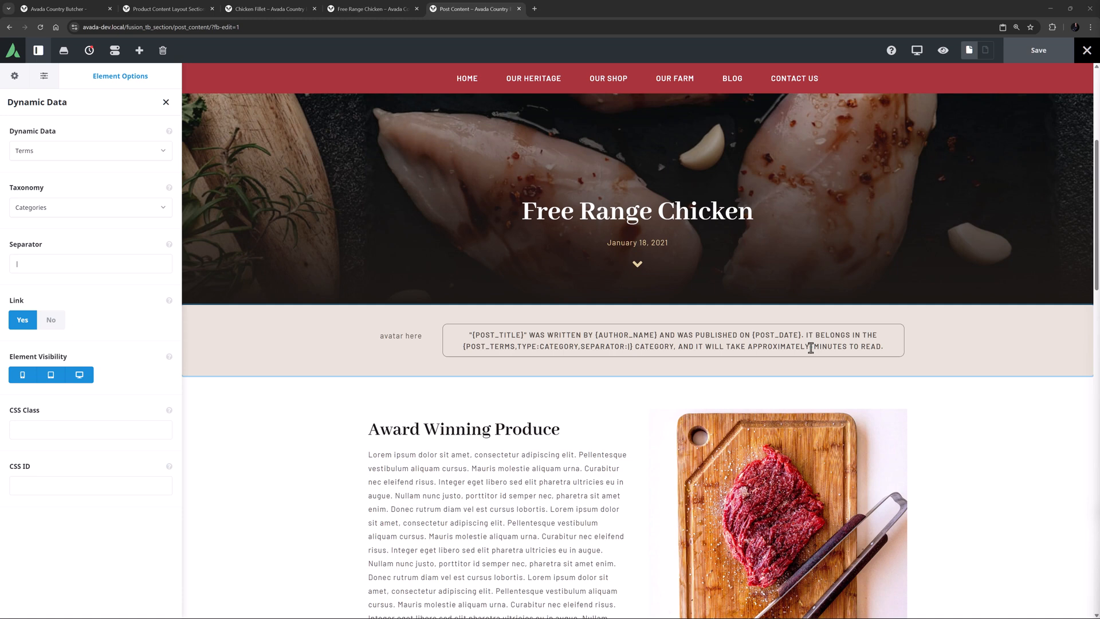
{"action": "left_click", "coordinate": [89, 151]}
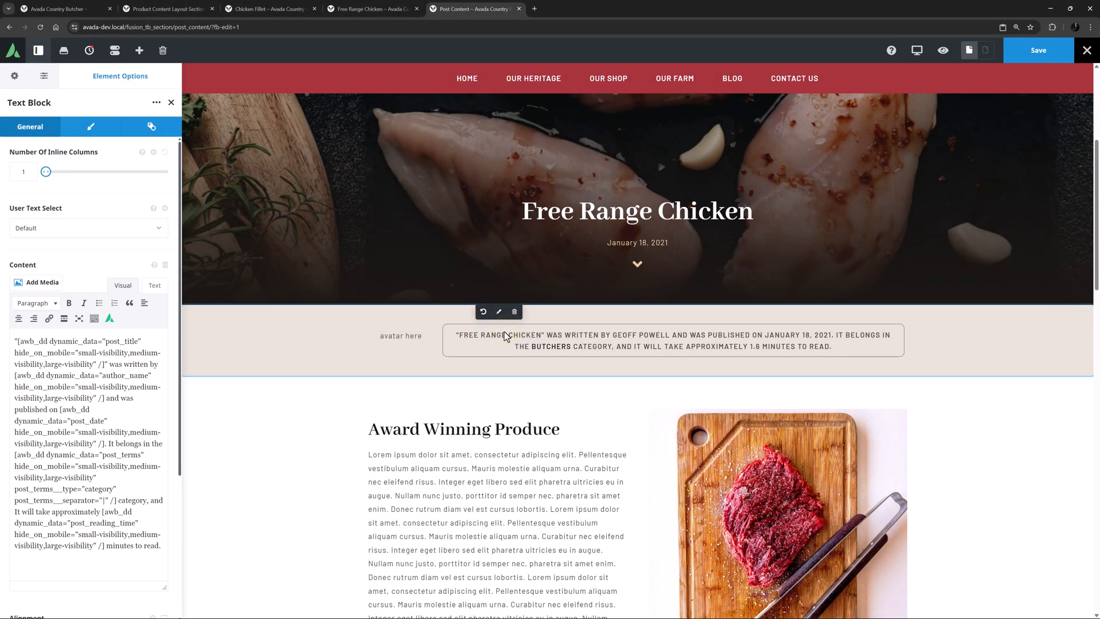
{"action": "mouse_move", "coordinate": [434, 324]}
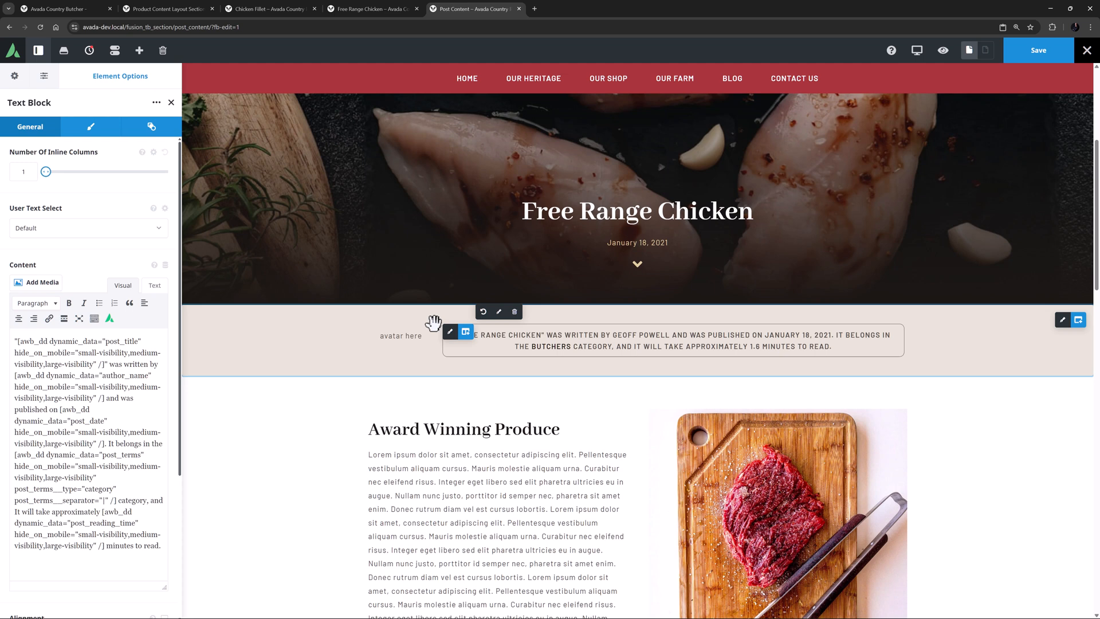
Step: Replace the 'avatar here' placeholder with Display User Avatar dynamic data at 80px
{"action": "left_click", "coordinate": [401, 335]}
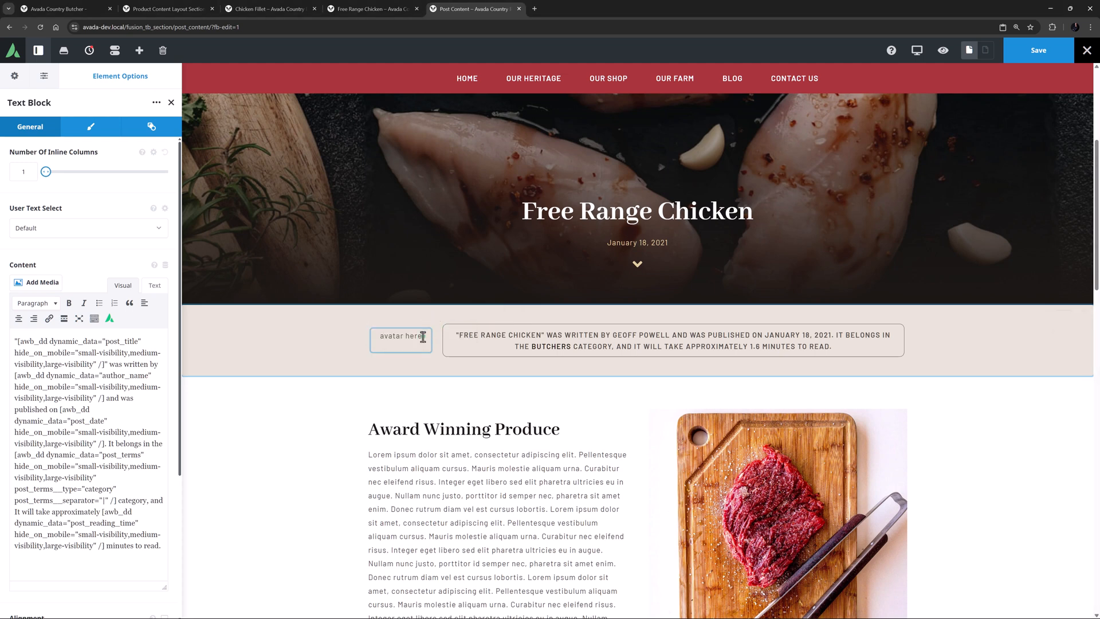
{"action": "double_click", "coordinate": [401, 336]}
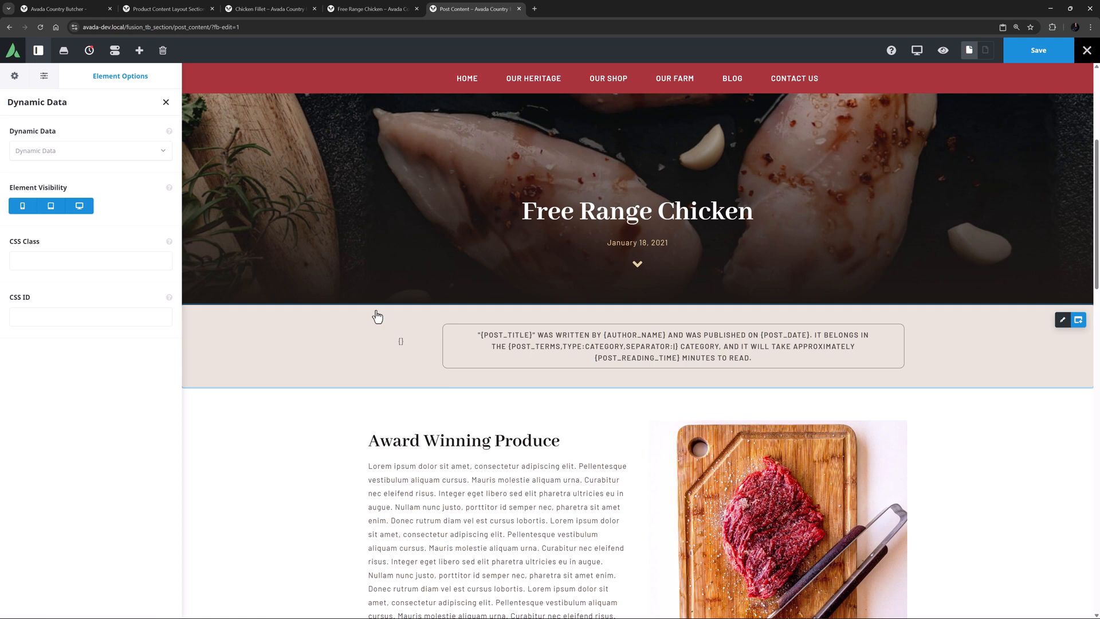
{"action": "left_click", "coordinate": [89, 150]}
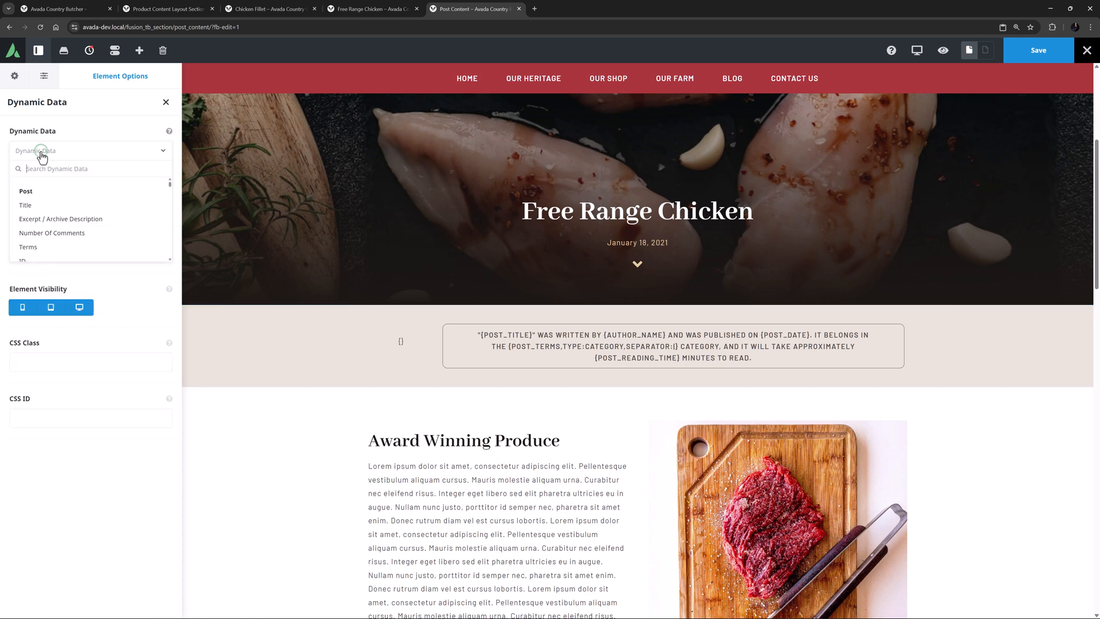
{"action": "type", "text": "display user avatar"}
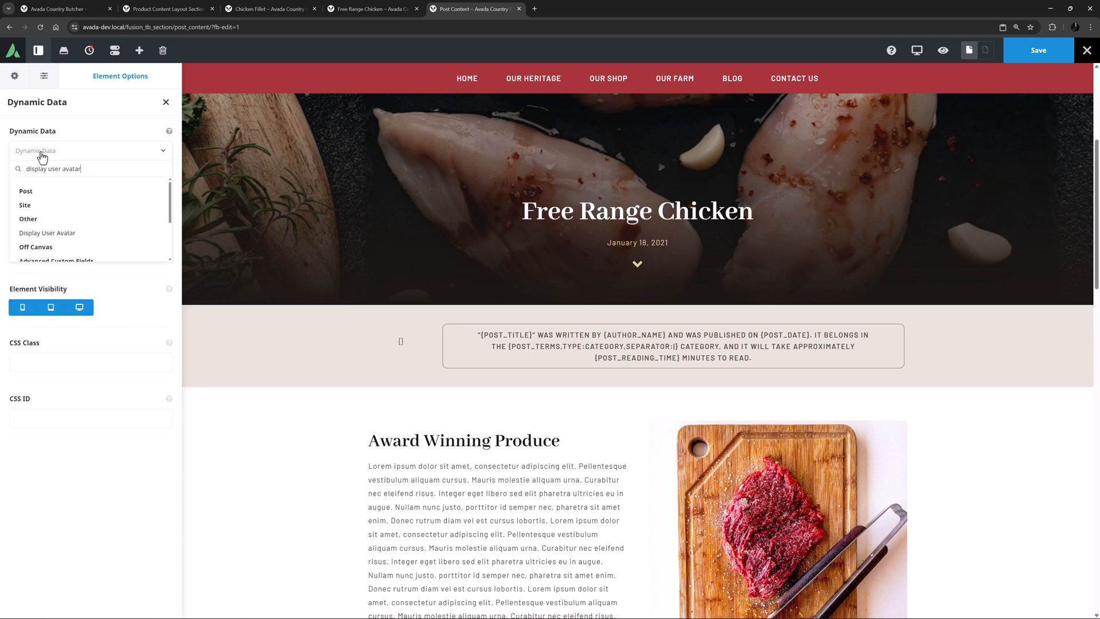
{"action": "left_click", "coordinate": [47, 233]}
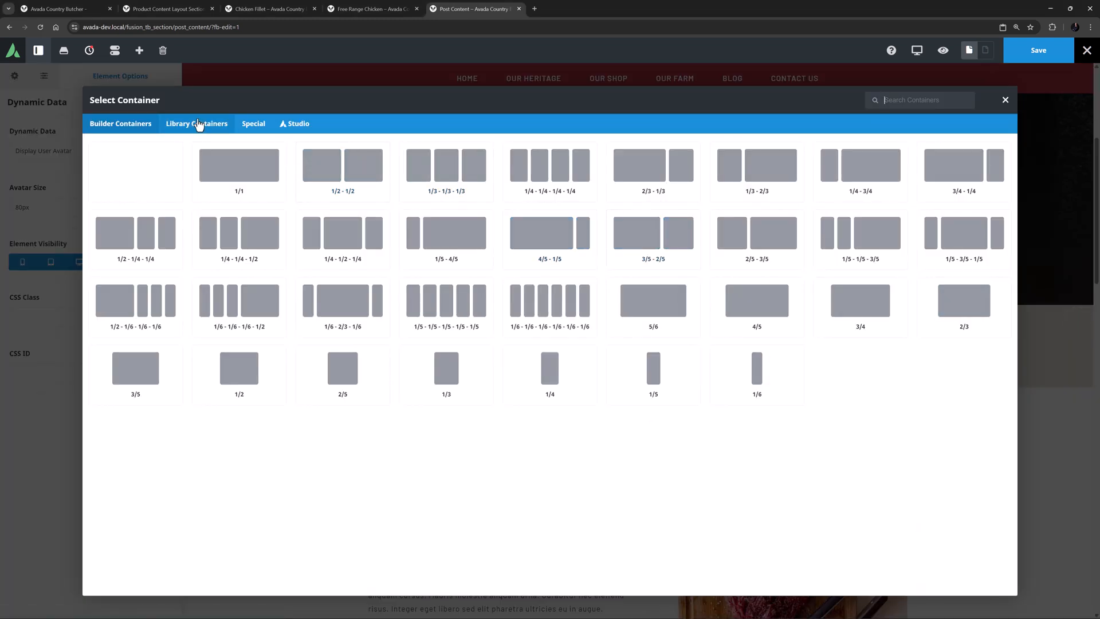
Step: Close the container picker, remove the duplicated snippet row, and go to the Free Range Chicken post tab
{"action": "left_click", "coordinate": [196, 124]}
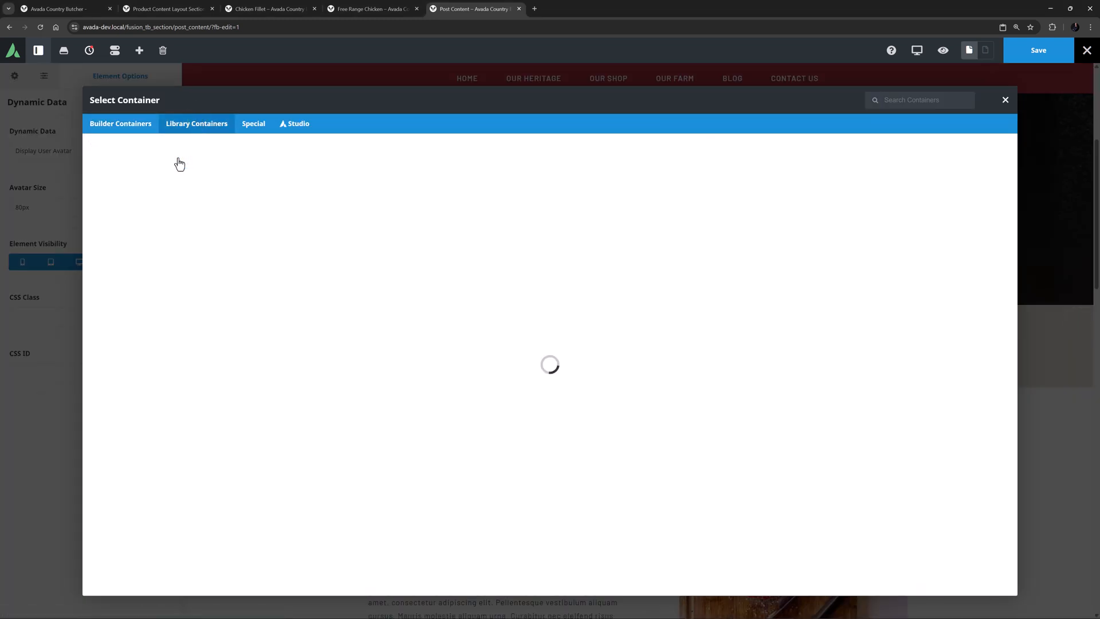
{"action": "left_click", "coordinate": [1005, 100]}
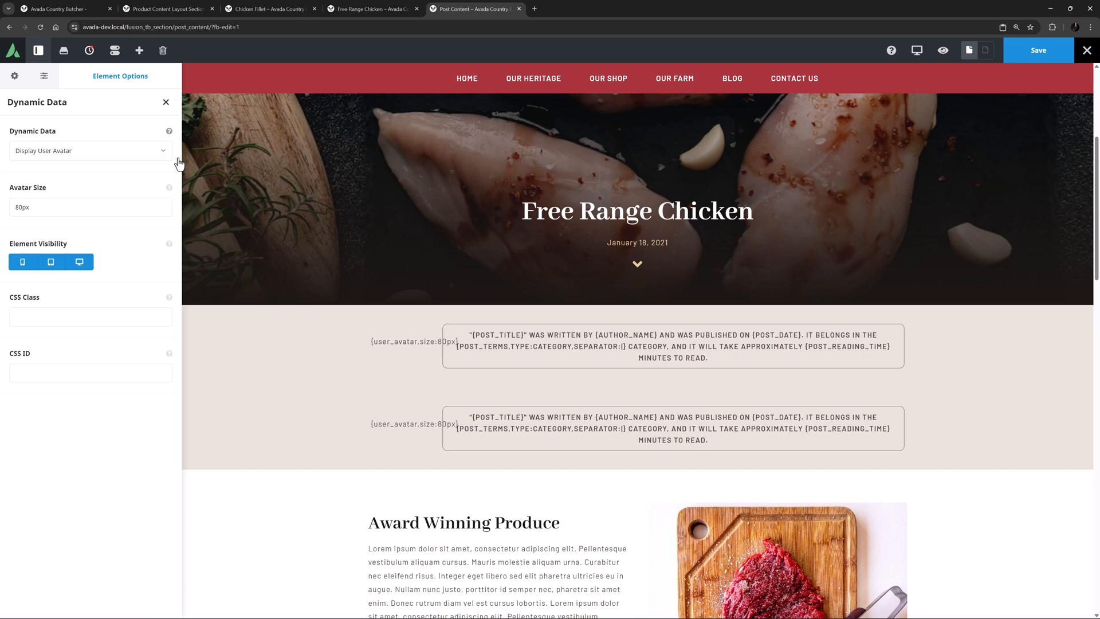
{"action": "mouse_move", "coordinate": [667, 427]}
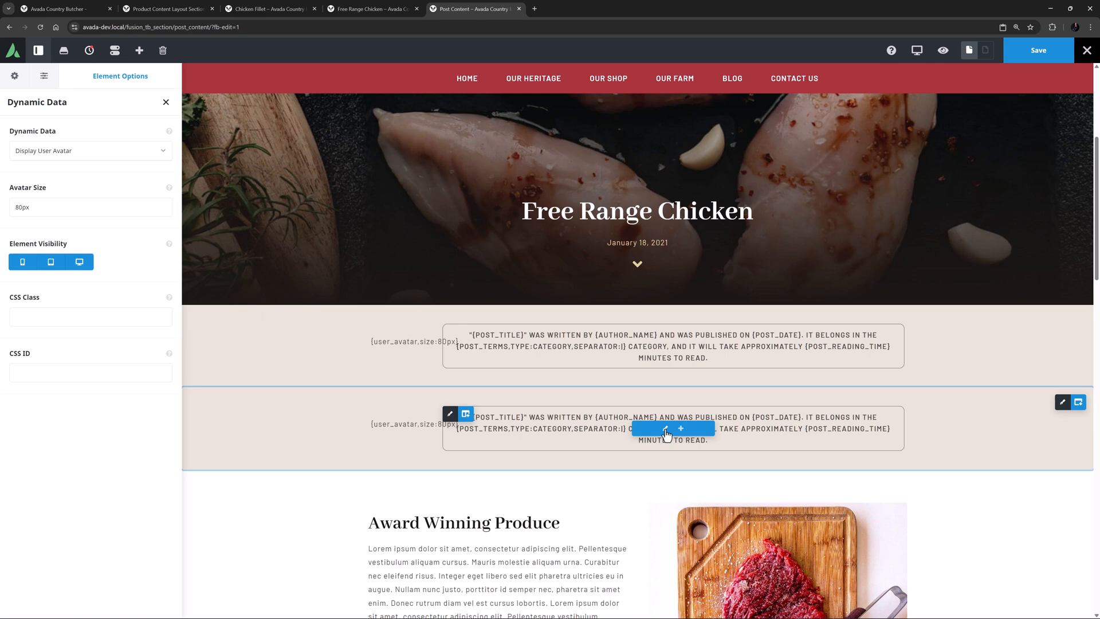
{"action": "left_click", "coordinate": [449, 414]}
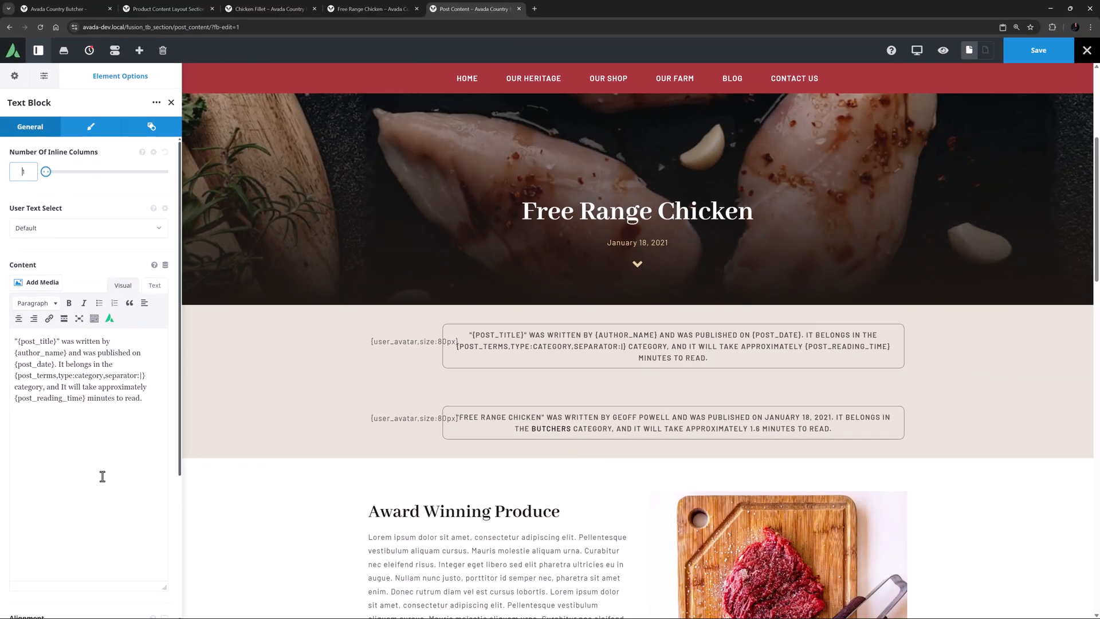
{"action": "mouse_move", "coordinate": [1014, 405]}
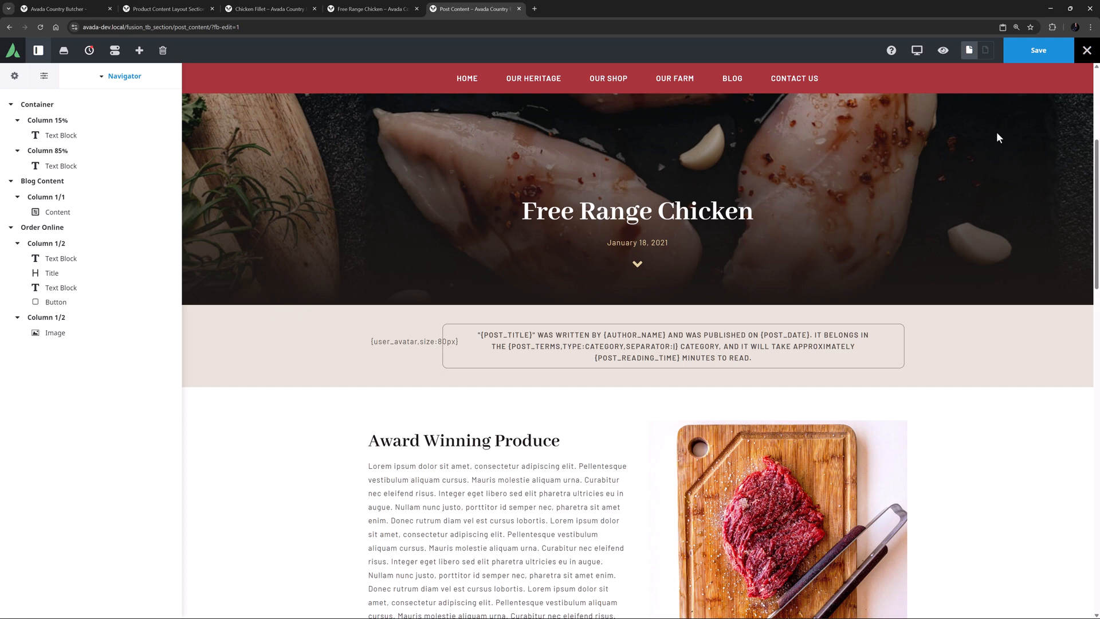
{"action": "left_click", "coordinate": [1038, 50]}
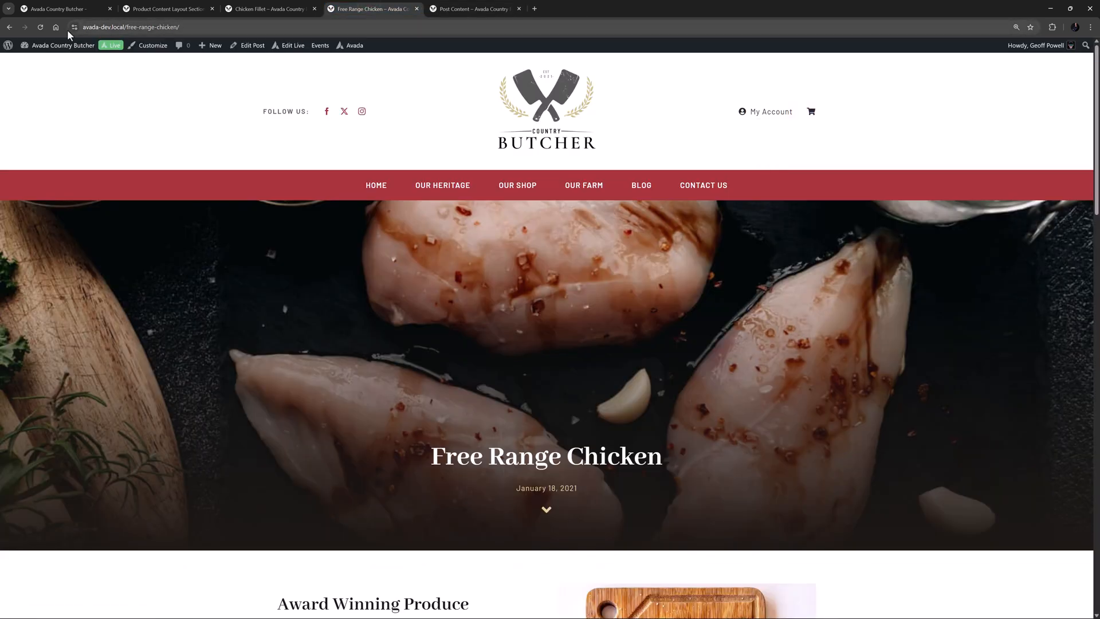
Step: Reload the Free Range Chicken post and scroll to the avatar and filled-in dynamic sentence
{"action": "left_click", "coordinate": [41, 26]}
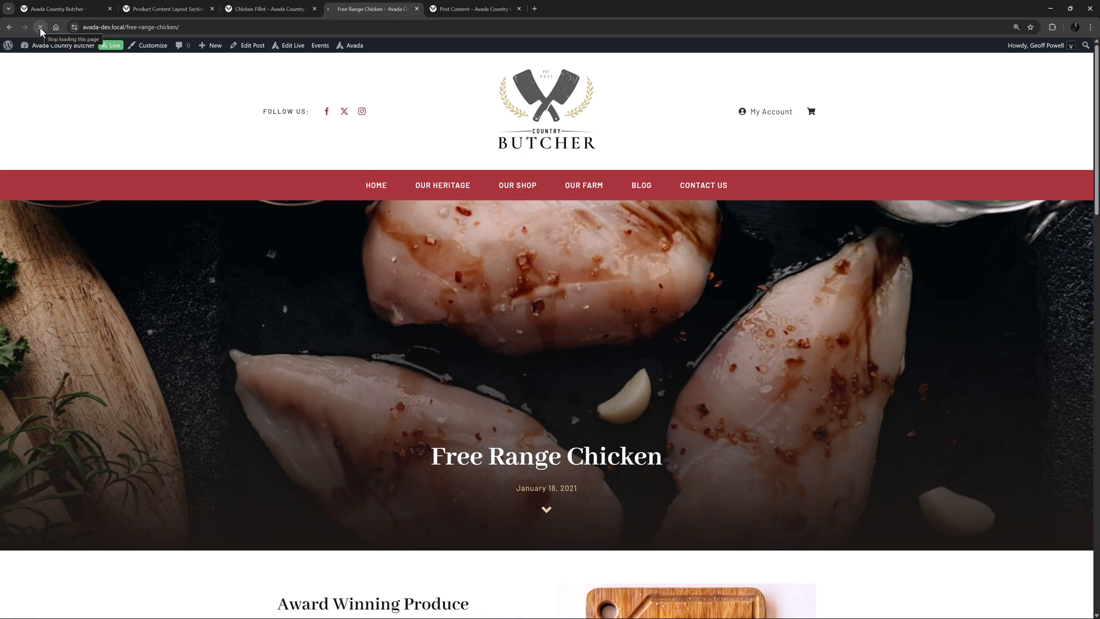
{"action": "left_click", "coordinate": [42, 26]}
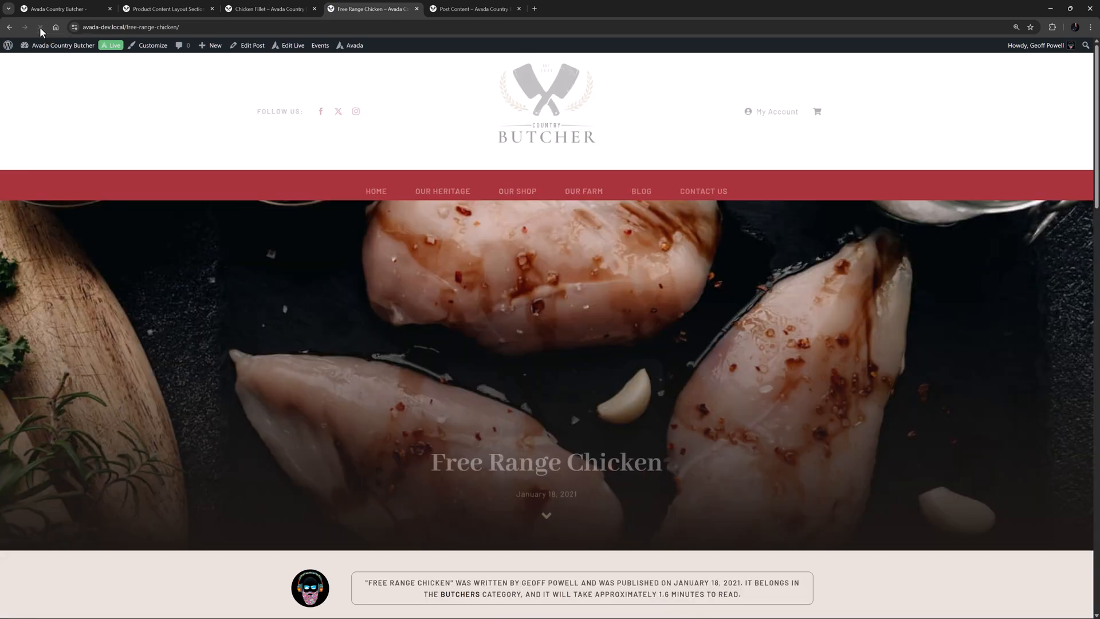
{"action": "scroll", "scroll_direction": "down", "scroll_amount": 3}
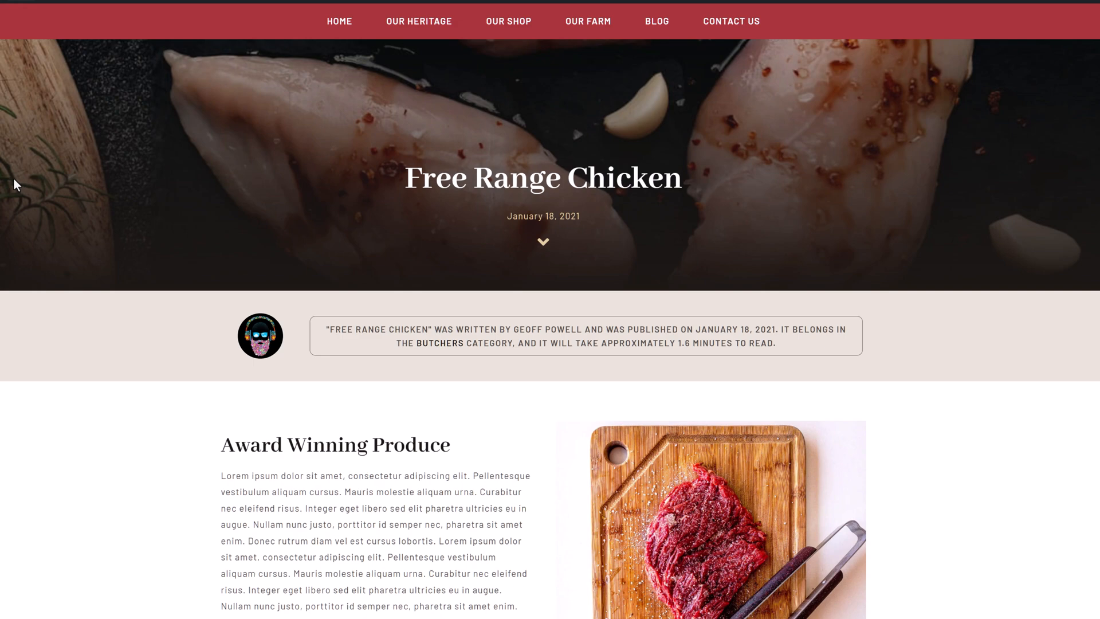
{"action": "scroll", "scroll_direction": "down", "scroll_amount": 3}
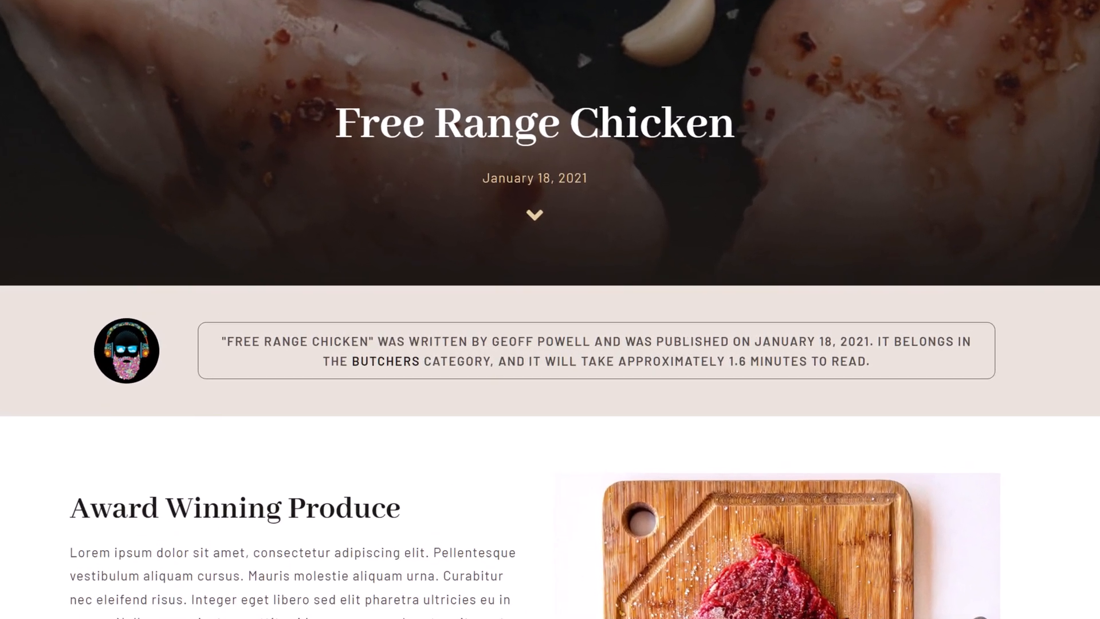
{"action": "scroll", "scroll_direction": "down", "scroll_amount": 3}
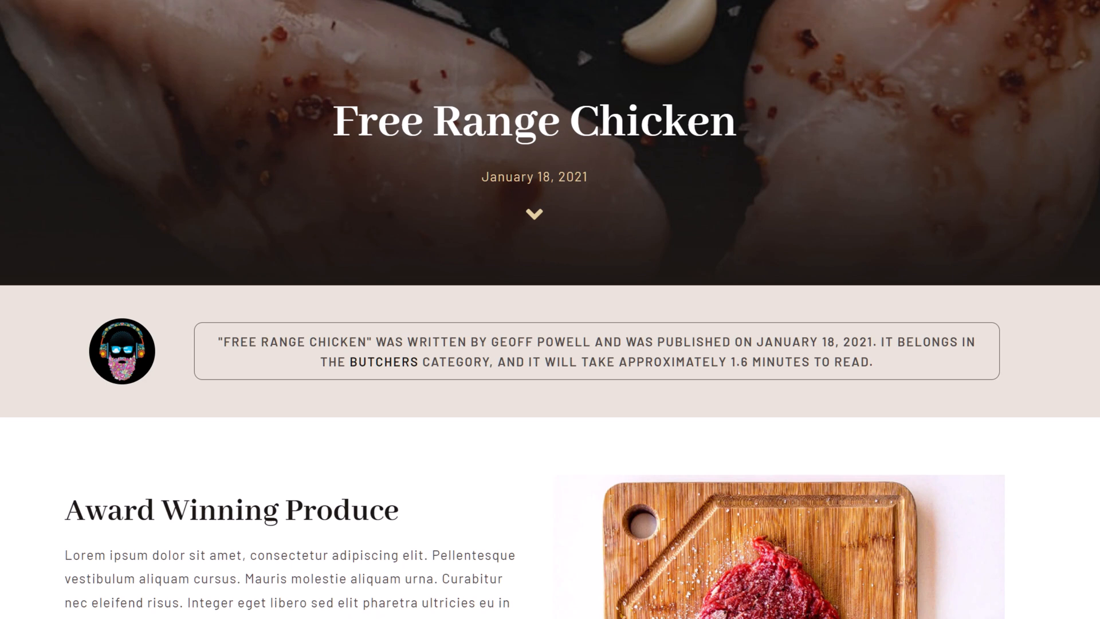